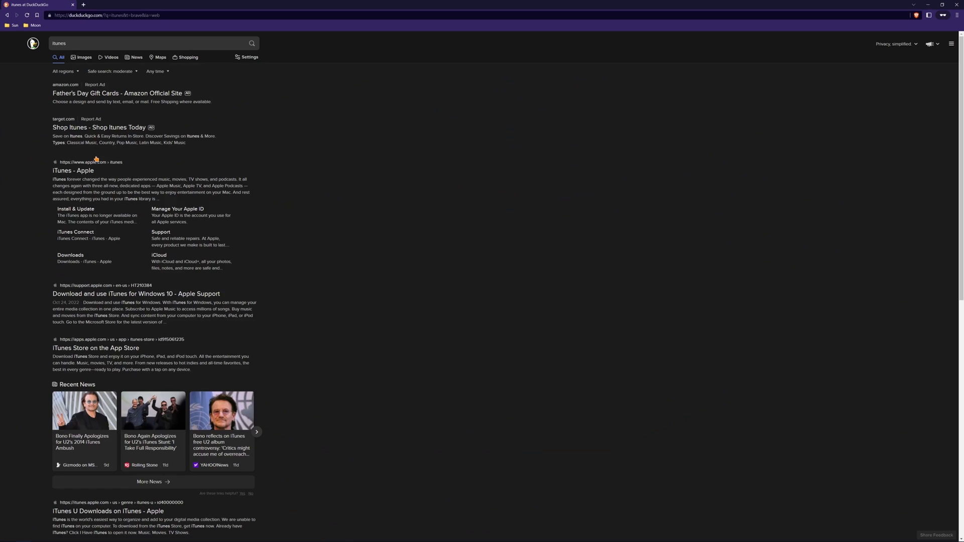
# Reach Apple's iTunes page from the search results and scroll to the other-versions links.
pyautogui.click(73, 171)
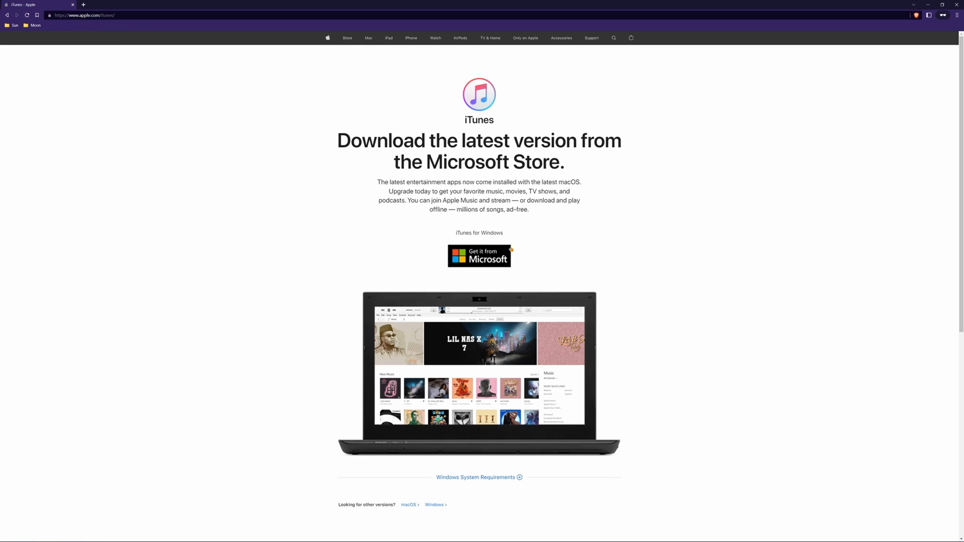
pyautogui.moveTo(404, 229)
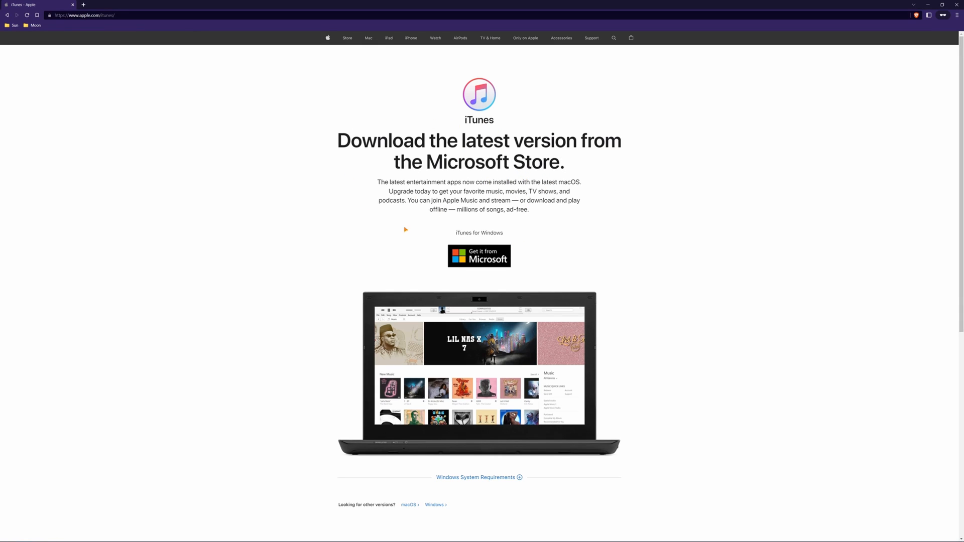
pyautogui.scroll(-3)
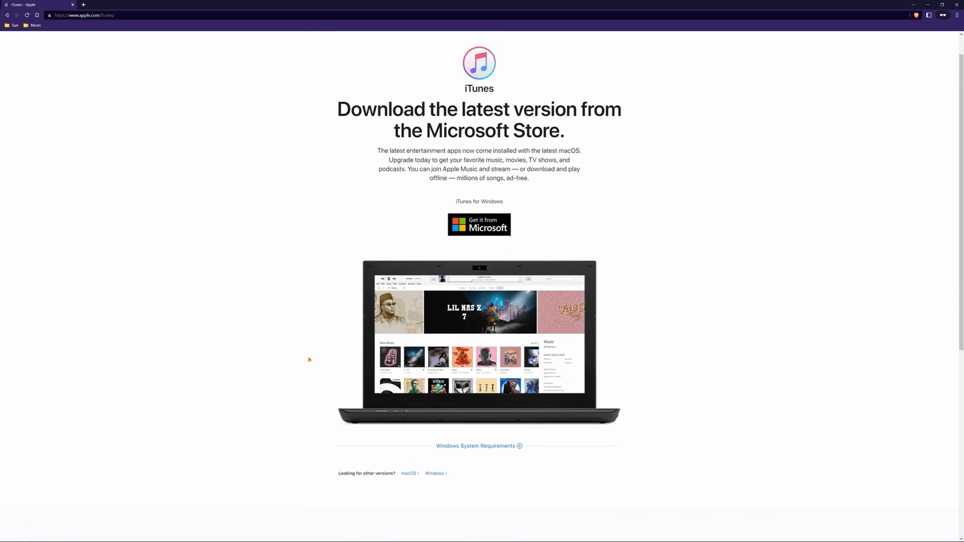
pyautogui.moveTo(450, 509)
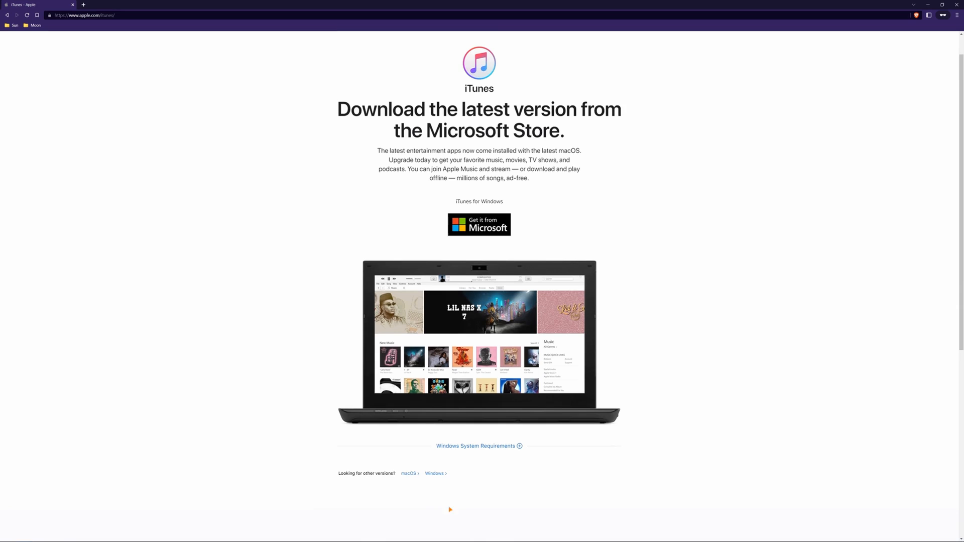
pyautogui.moveTo(331, 470)
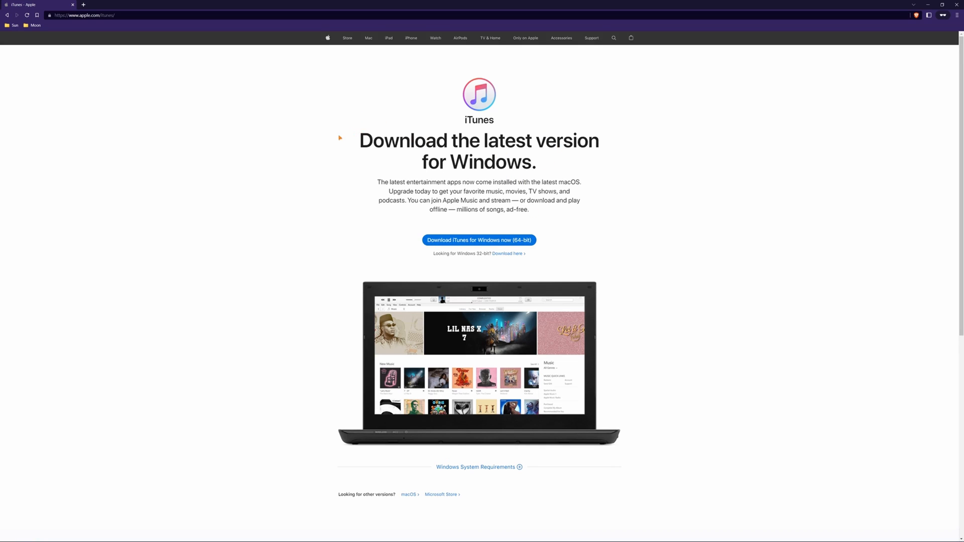
pyautogui.moveTo(559, 170)
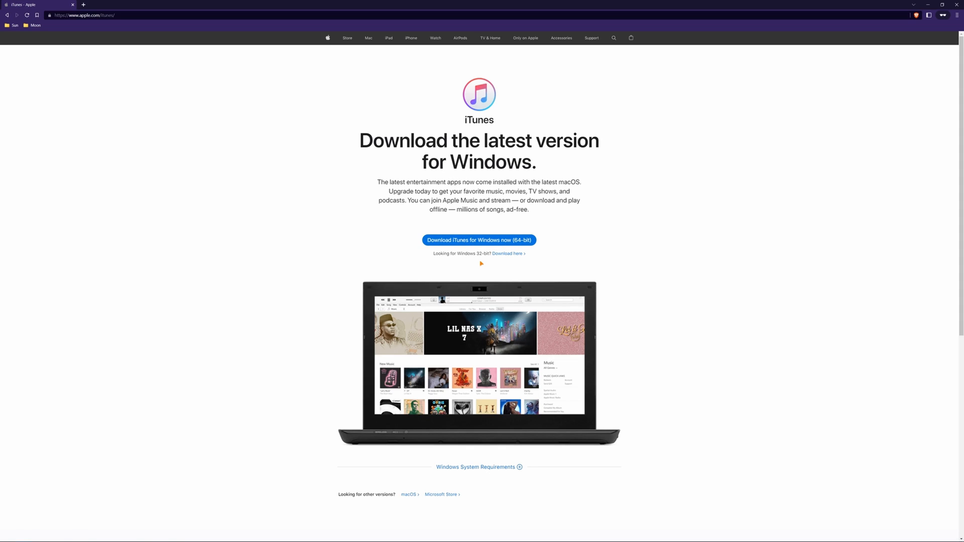
# Download the 64-bit iTunes for Windows and install it with the desktop shortcut option turned off.
pyautogui.click(478, 240)
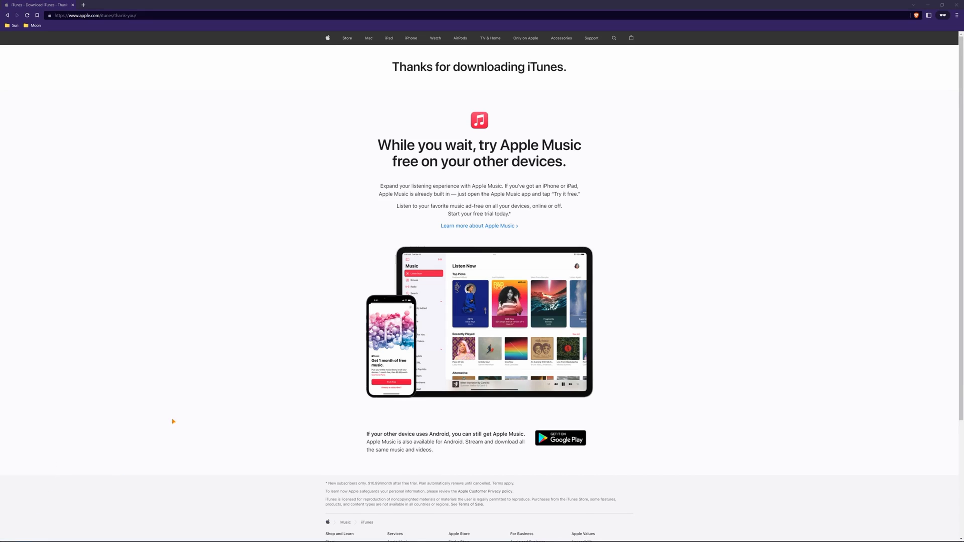
pyautogui.moveTo(557, 267)
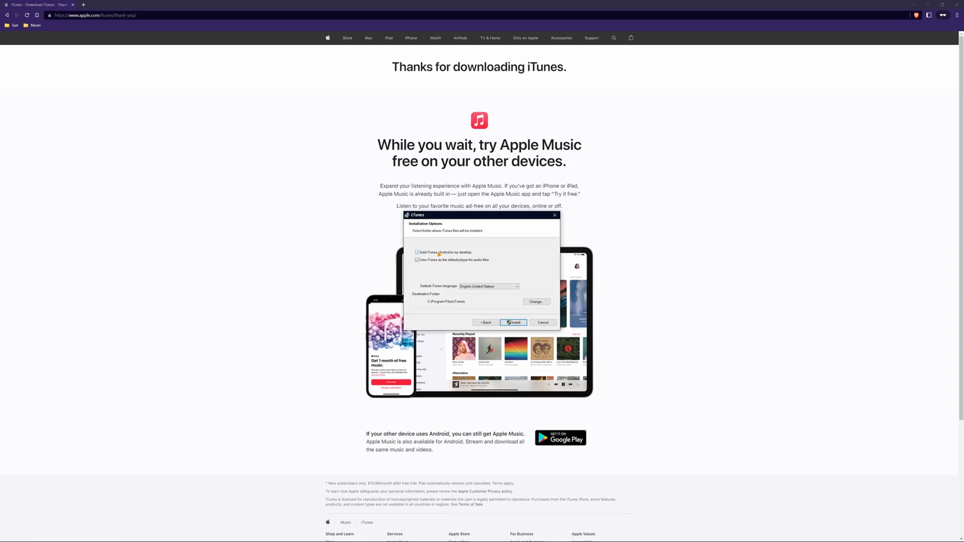
pyautogui.click(418, 252)
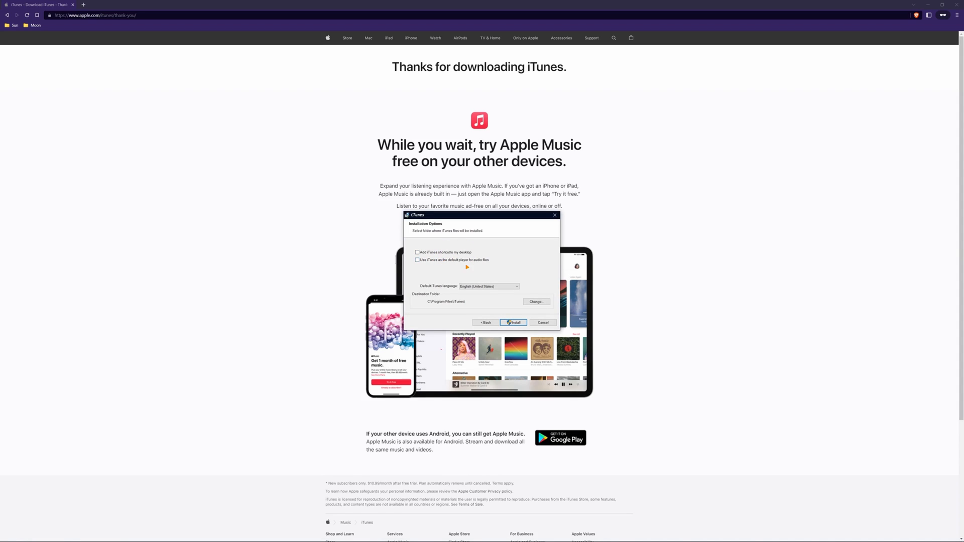
pyautogui.moveTo(441, 299)
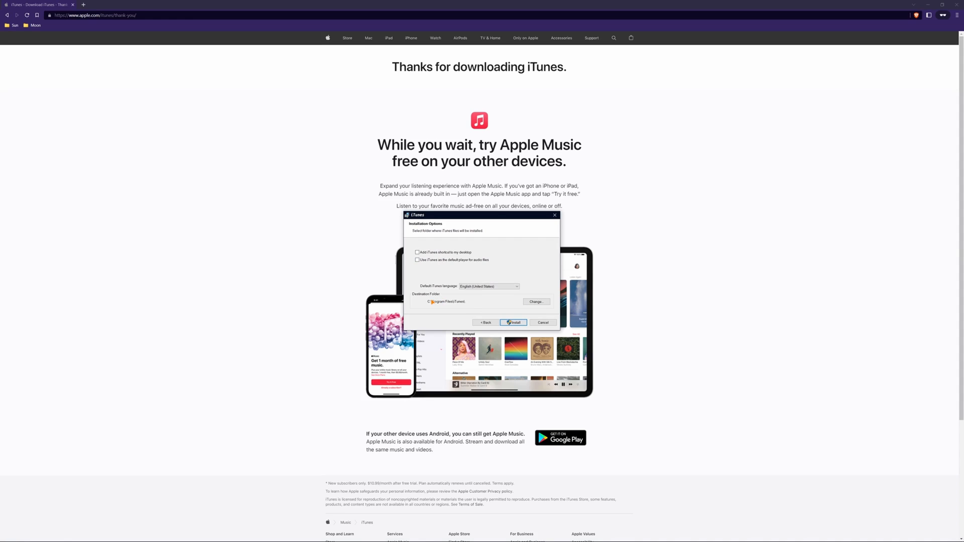
pyautogui.click(513, 323)
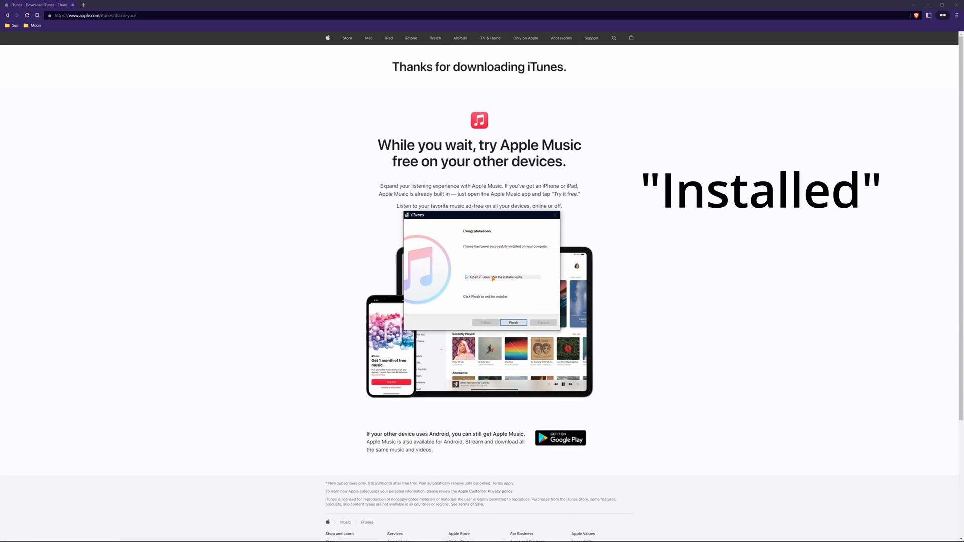
# Finish the installer so iTunes launches, then reposition its window showing the empty Music library.
pyautogui.click(513, 323)
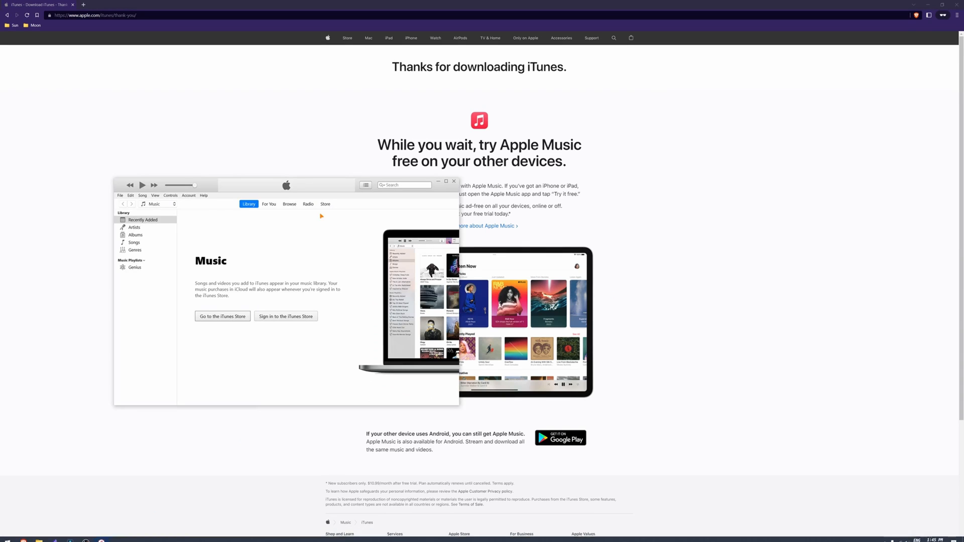
pyautogui.moveTo(286, 185); pyautogui.dragTo(338, 167)
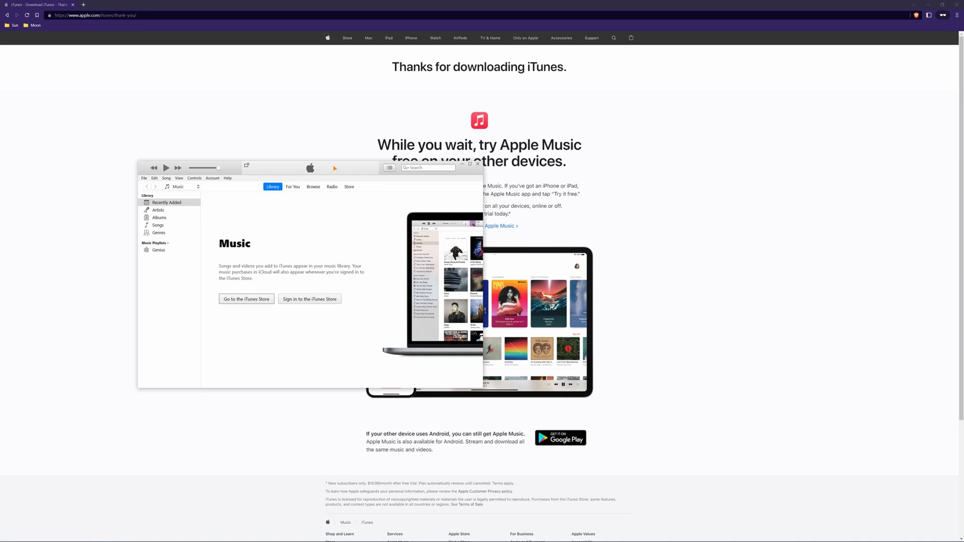
pyautogui.moveTo(473, 177)
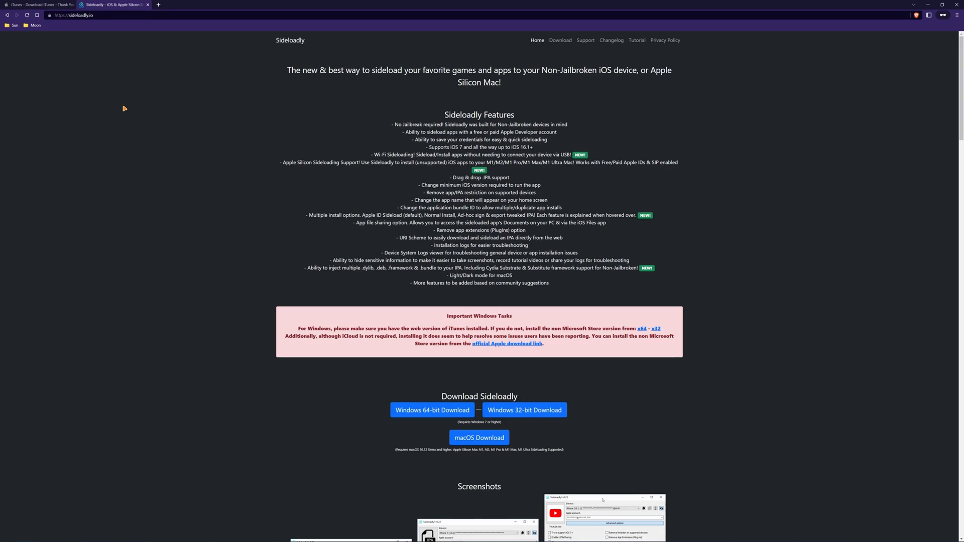
# Download the Windows 64-bit Sideloadly installer from sideloadly.io.
pyautogui.scroll(-3)
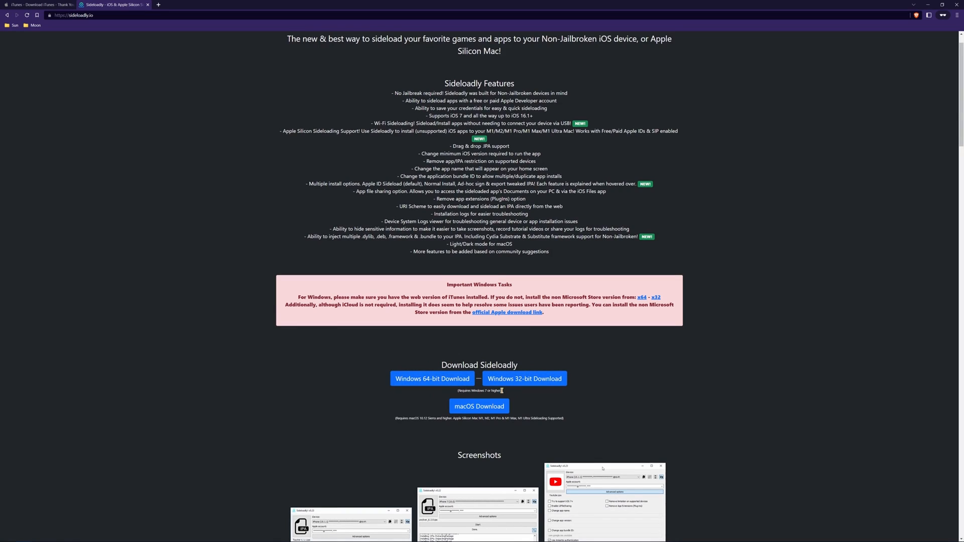
pyautogui.moveTo(574, 391)
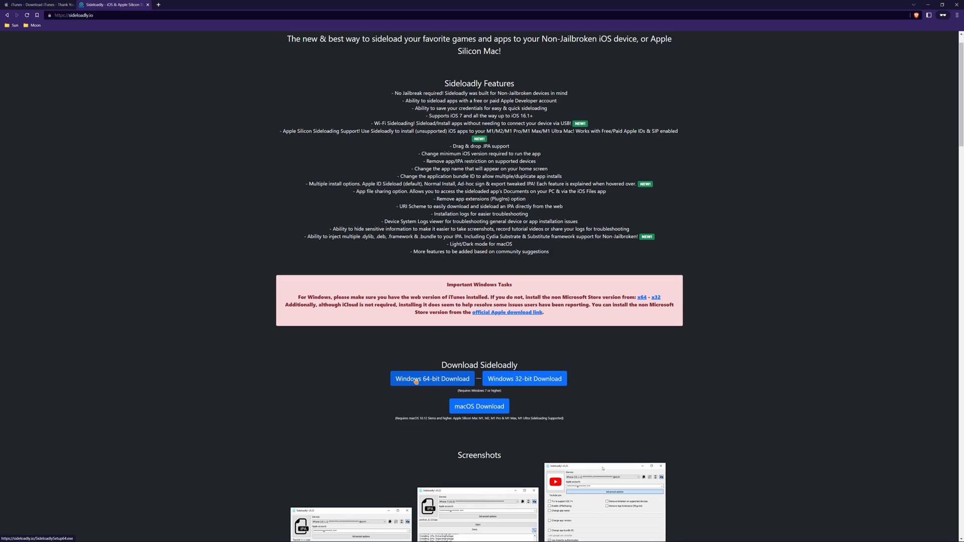
pyautogui.click(431, 379)
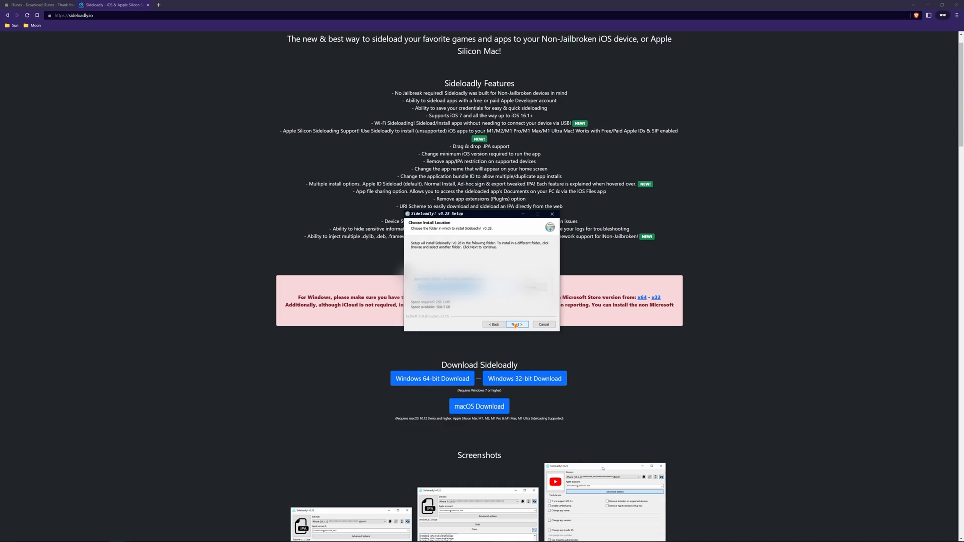
# Install Sideloadly v0.28 to the default folder without a desktop shortcut or auto-launch, and close setup.
pyautogui.click(516, 324)
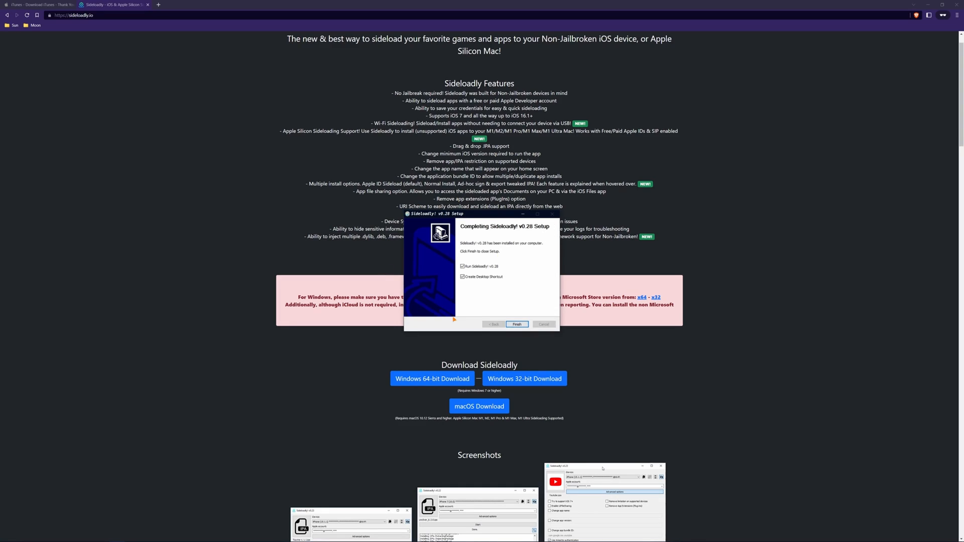
pyautogui.moveTo(478, 274)
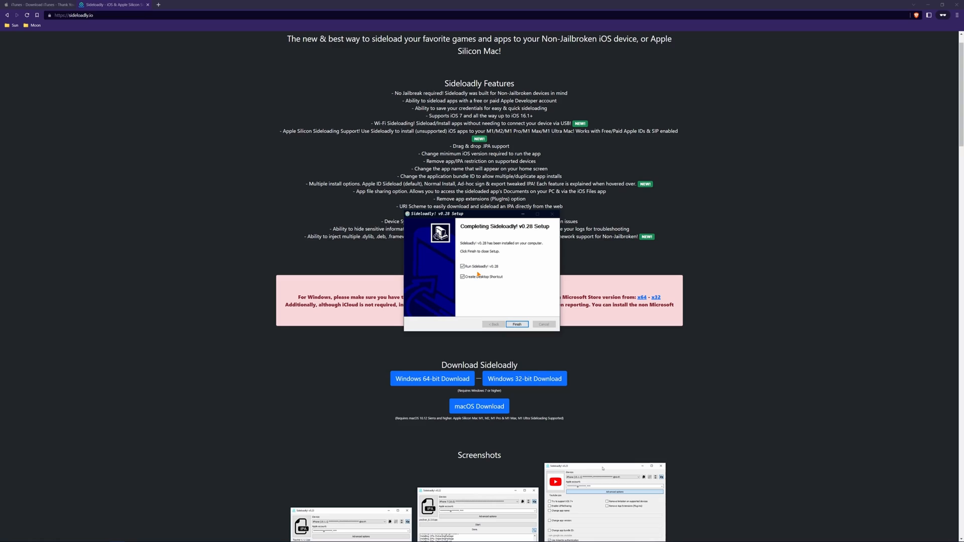
pyautogui.click(462, 277)
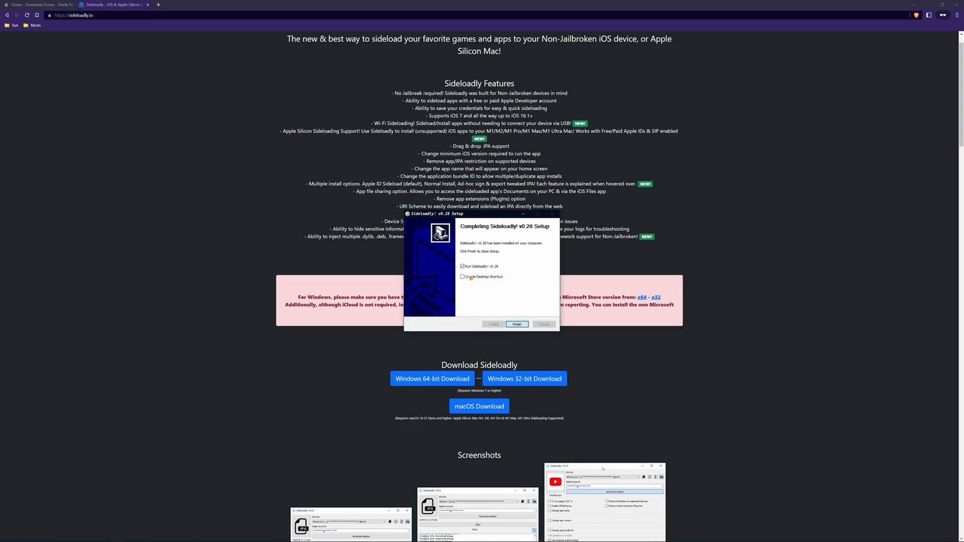
pyautogui.click(461, 266)
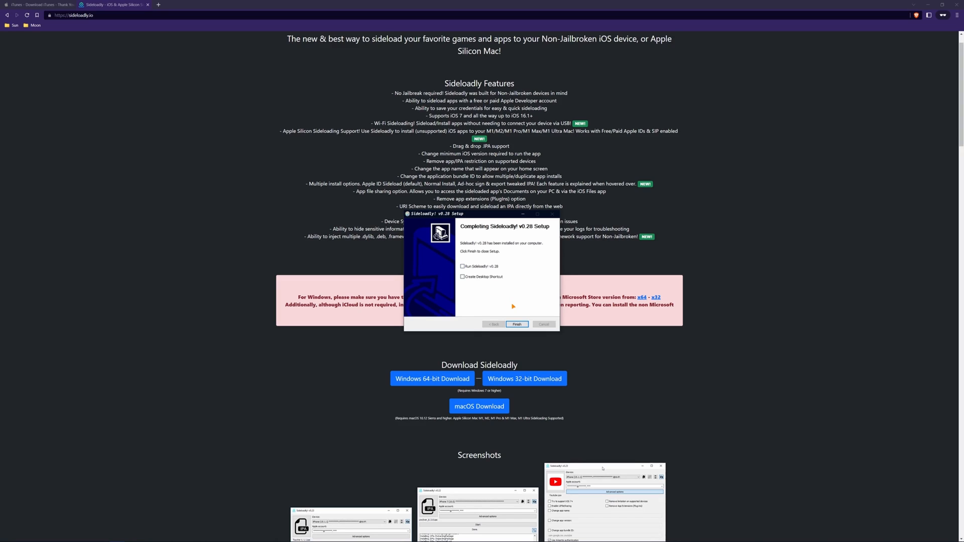
pyautogui.click(517, 324)
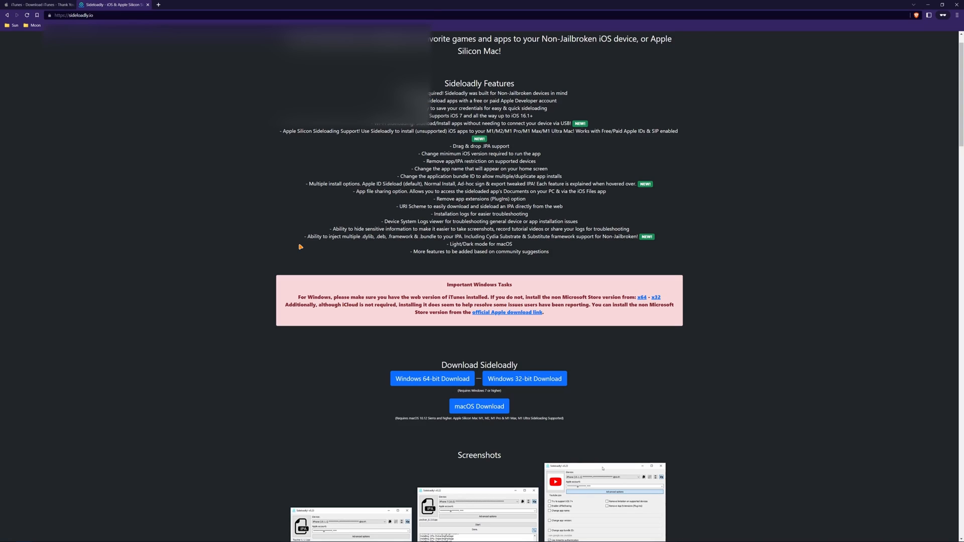
pyautogui.moveTo(136, 7)
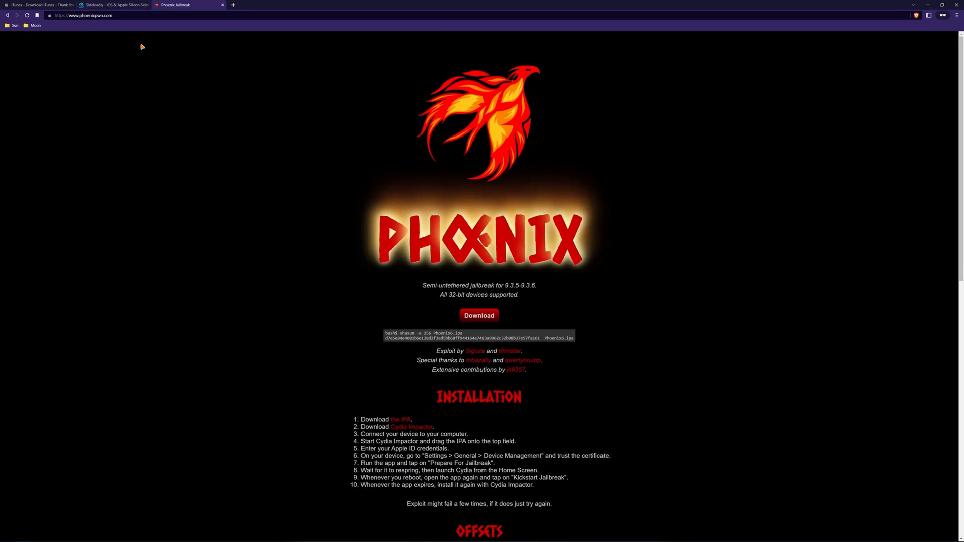
pyautogui.moveTo(401, 134)
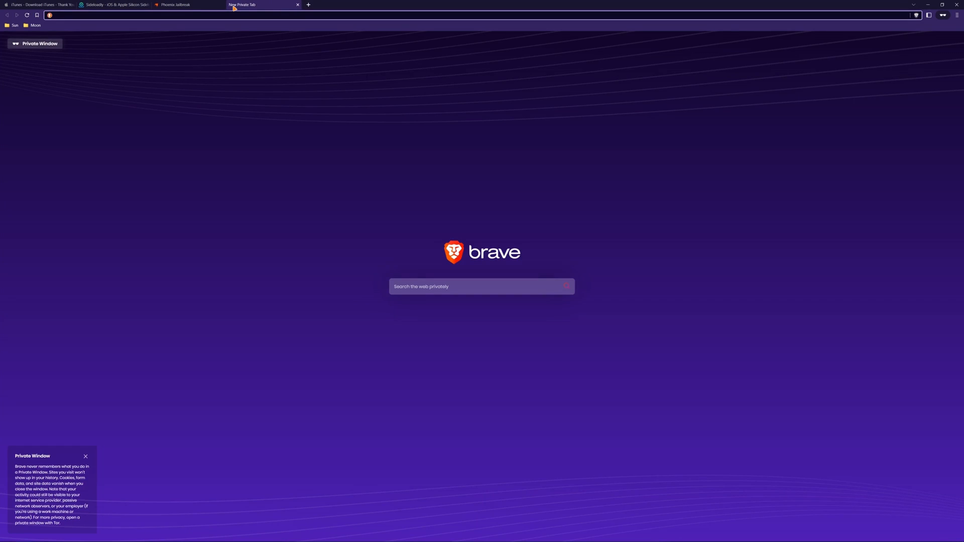
# Load p0laris.dev in a new tab beside the Phoenix jailbreak page and switch between the two tabs.
pyautogui.write('https://polaris.dev')
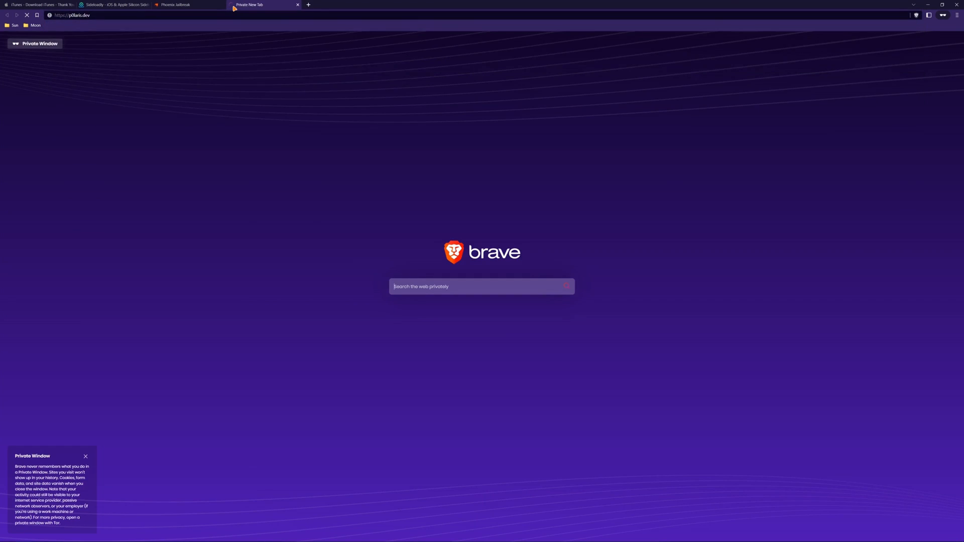
pyautogui.click(179, 4)
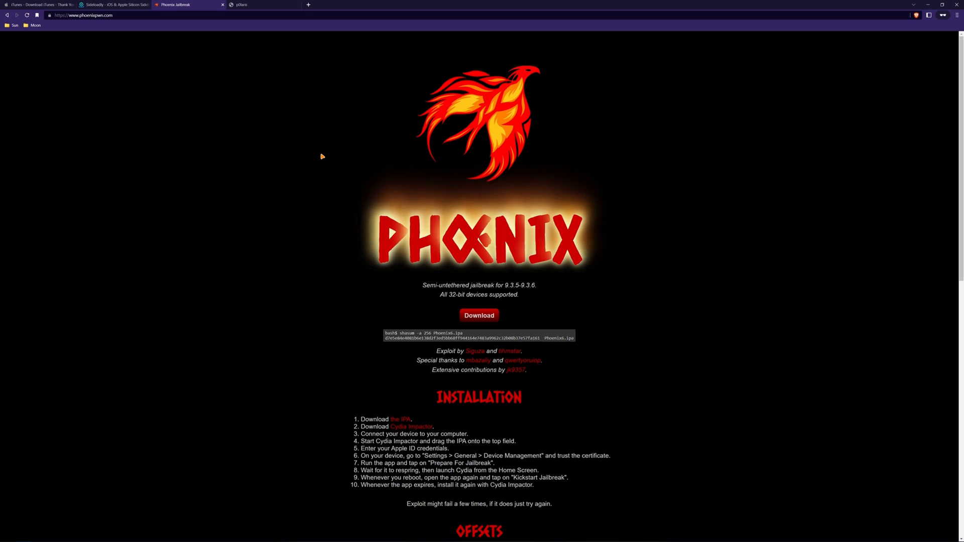
pyautogui.click(258, 4)
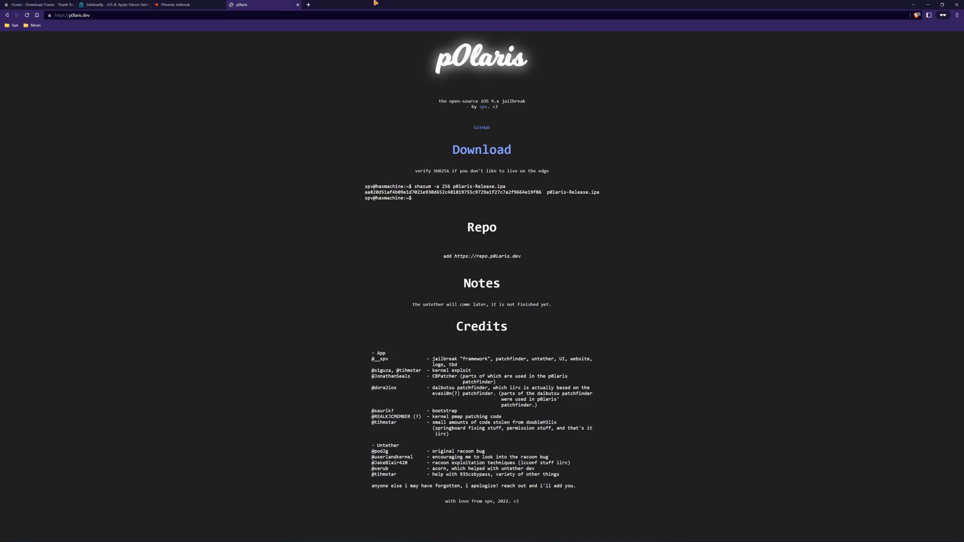
pyautogui.moveTo(480, 98)
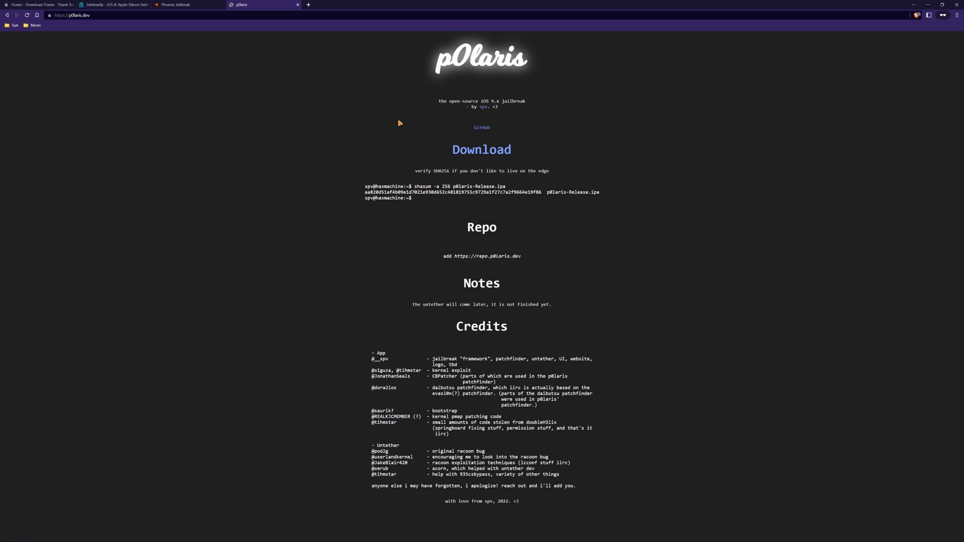
pyautogui.click(185, 4)
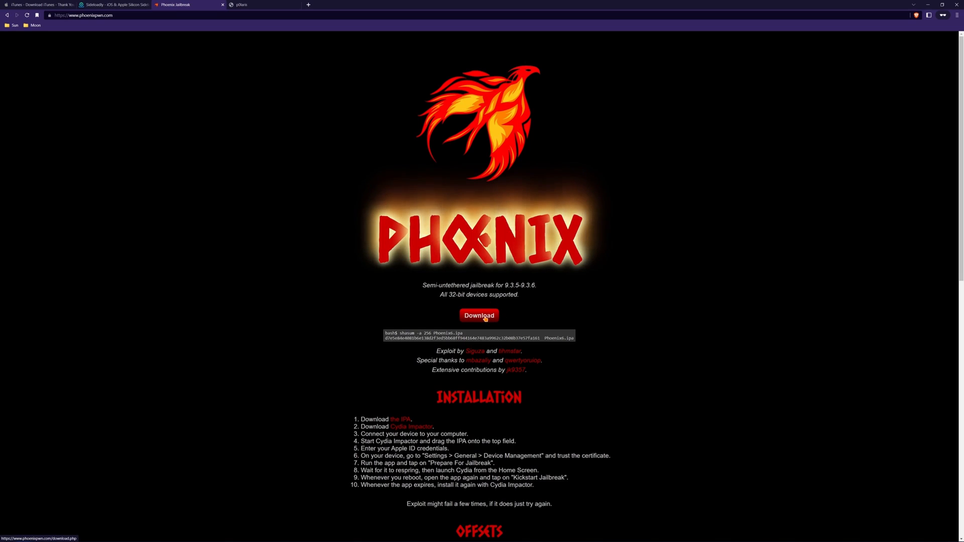
# Download Phoenix6.ipa from phoenixpwn.com into the Downloads folder.
pyautogui.click(479, 316)
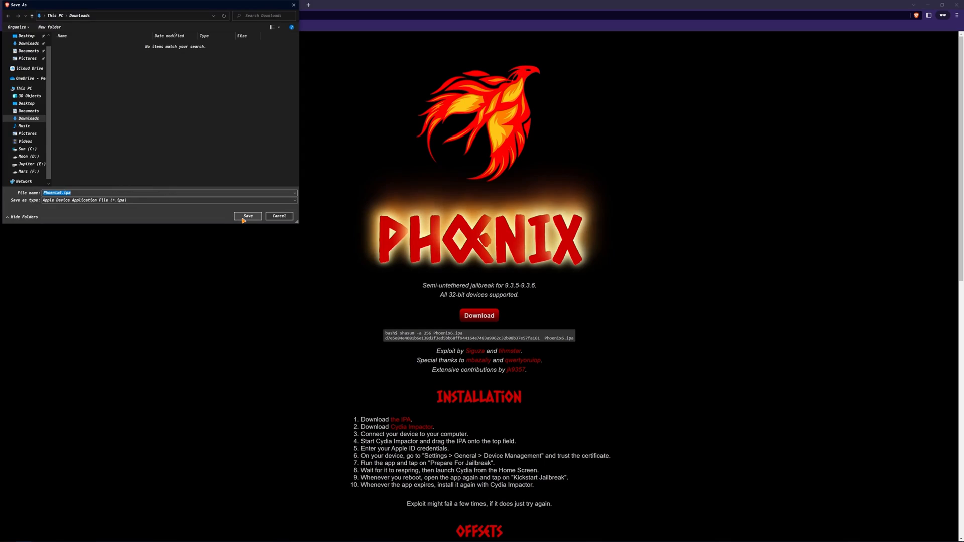
pyautogui.click(247, 215)
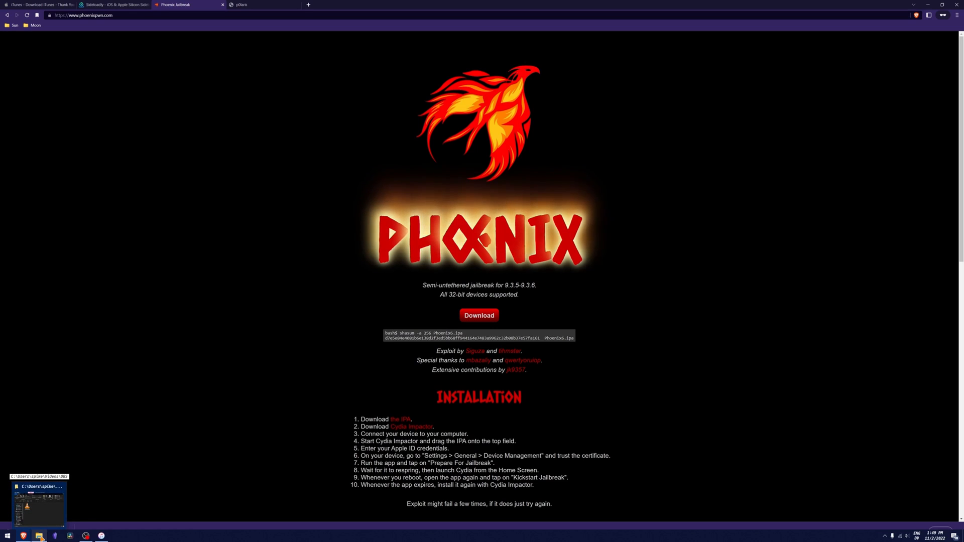
pyautogui.click(479, 315)
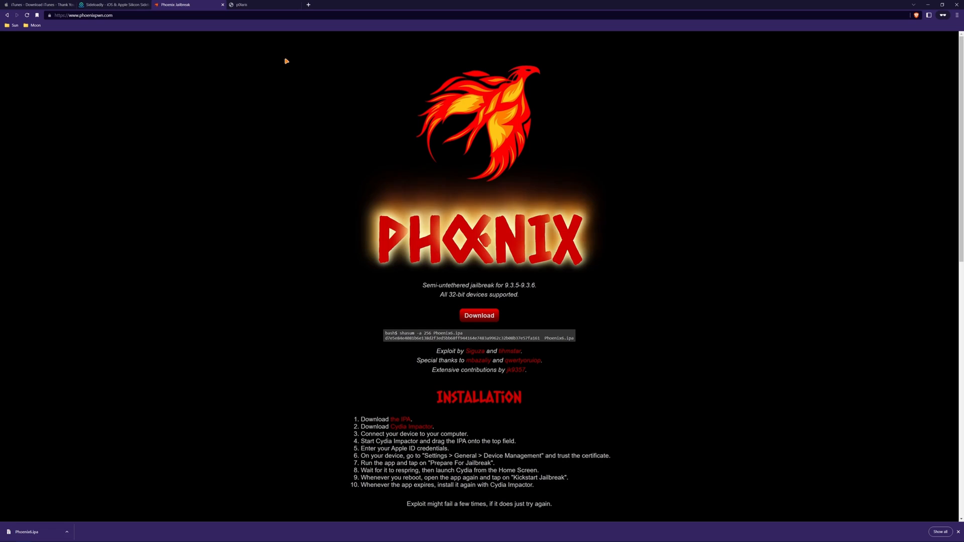
pyautogui.moveTo(186, 398)
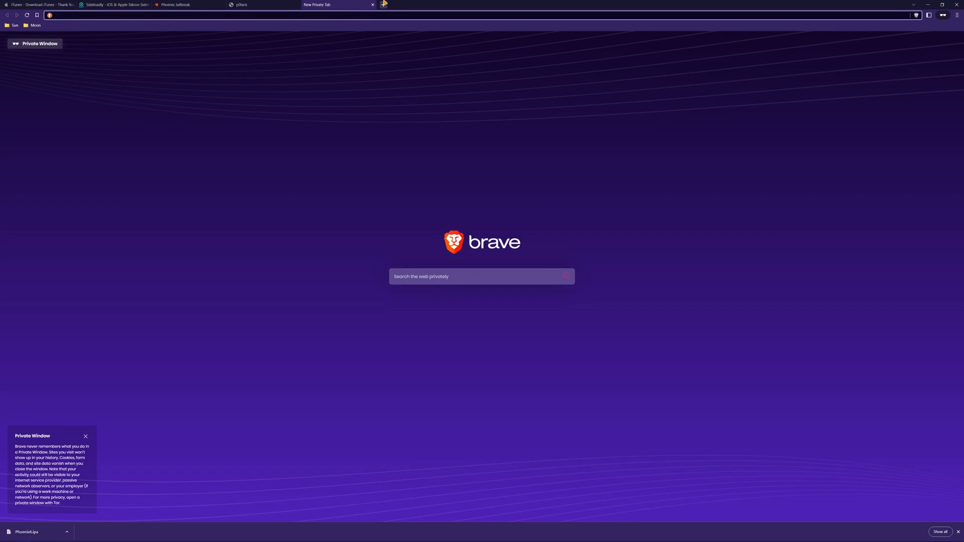
# Upload Phoenix6.ipa to VirusTotal and view its 21-of-63 vendor detection report.
pyautogui.write('virustotal.com/gui/home/upload')
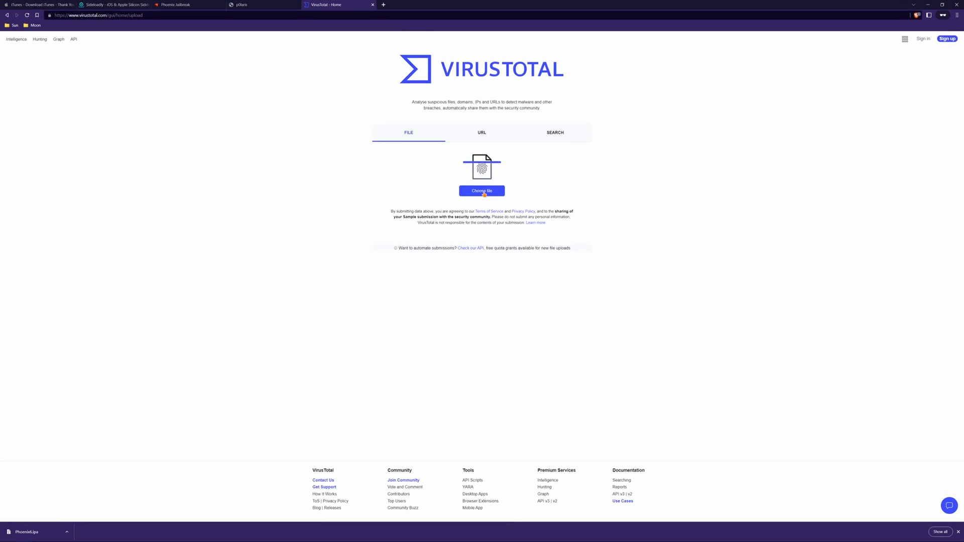
pyautogui.click(481, 190)
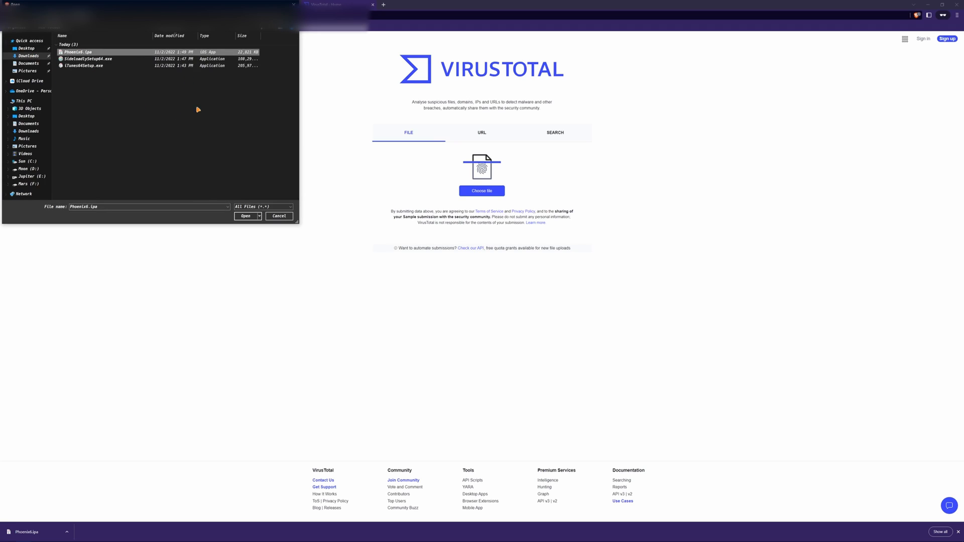
pyautogui.click(245, 216)
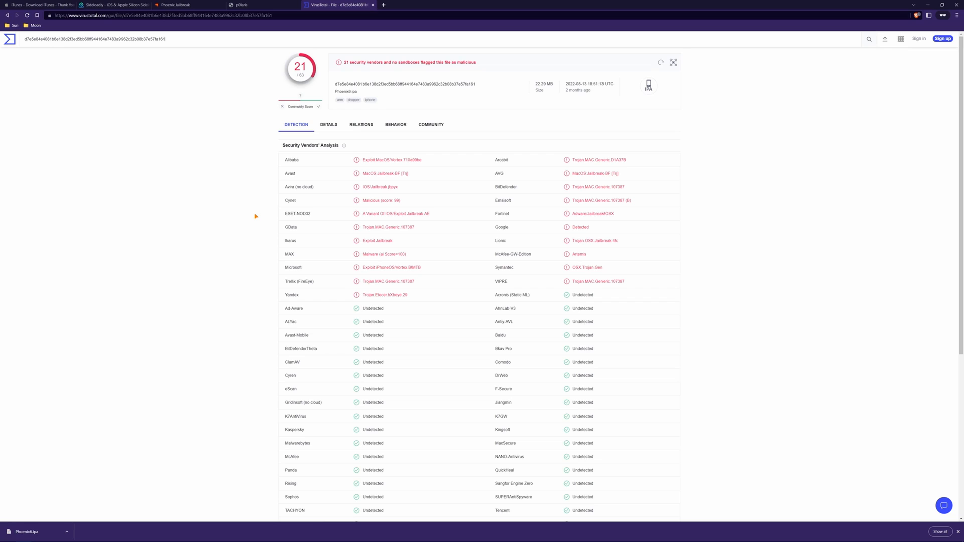
pyautogui.moveTo(265, 210)
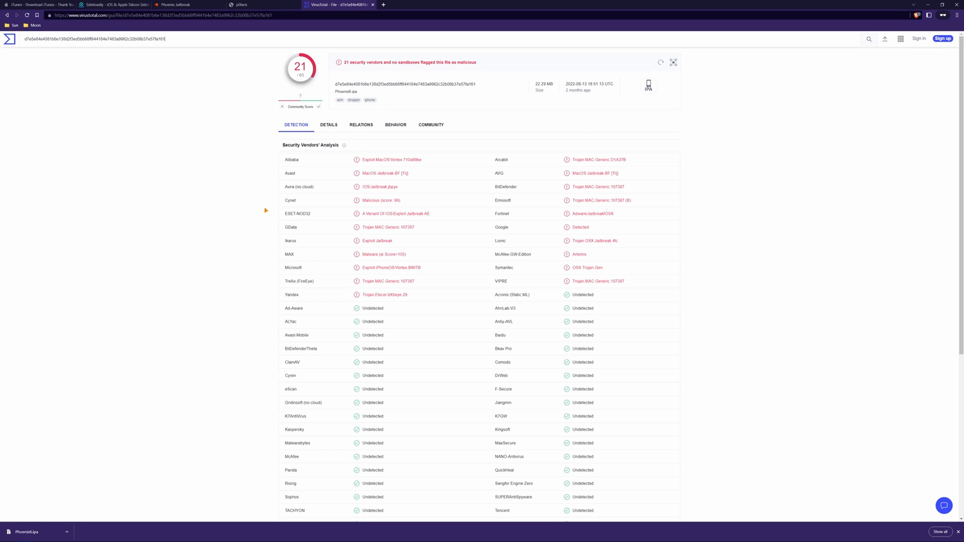
pyautogui.moveTo(356, 189)
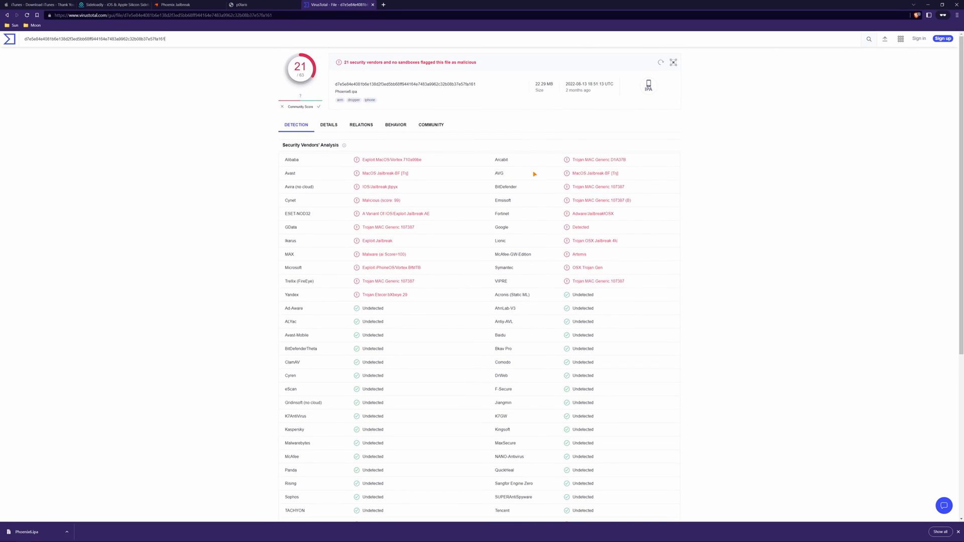
pyautogui.moveTo(628, 181)
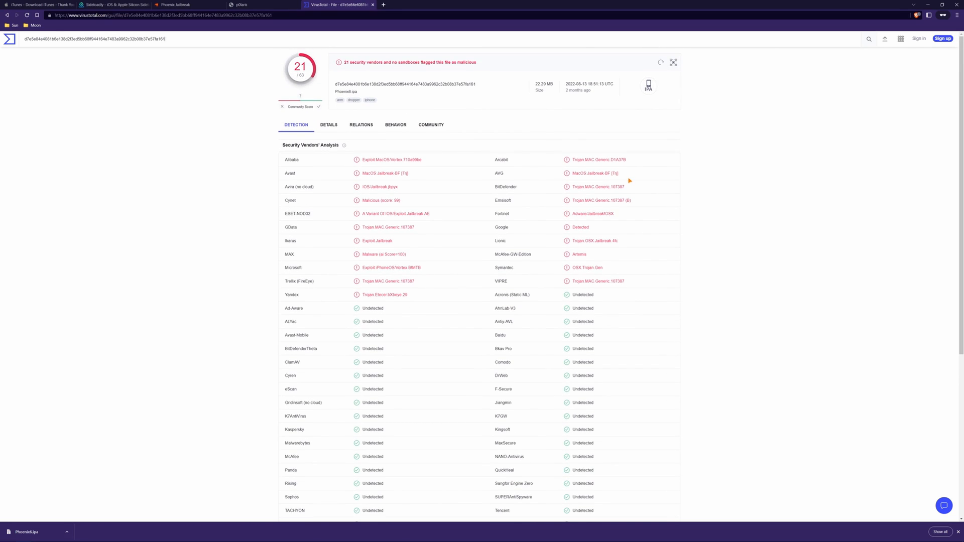
pyautogui.moveTo(363, 170)
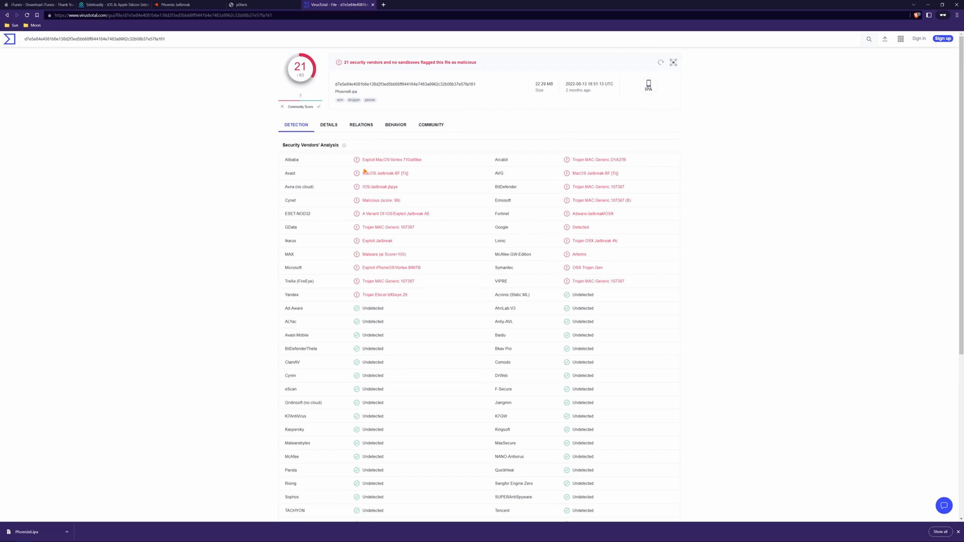
pyautogui.moveTo(445, 160)
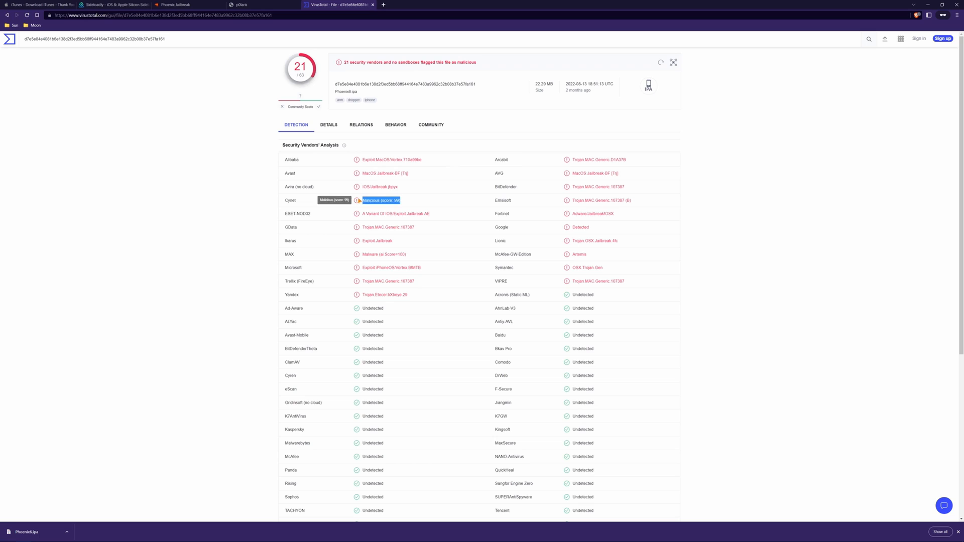
pyautogui.moveTo(417, 231)
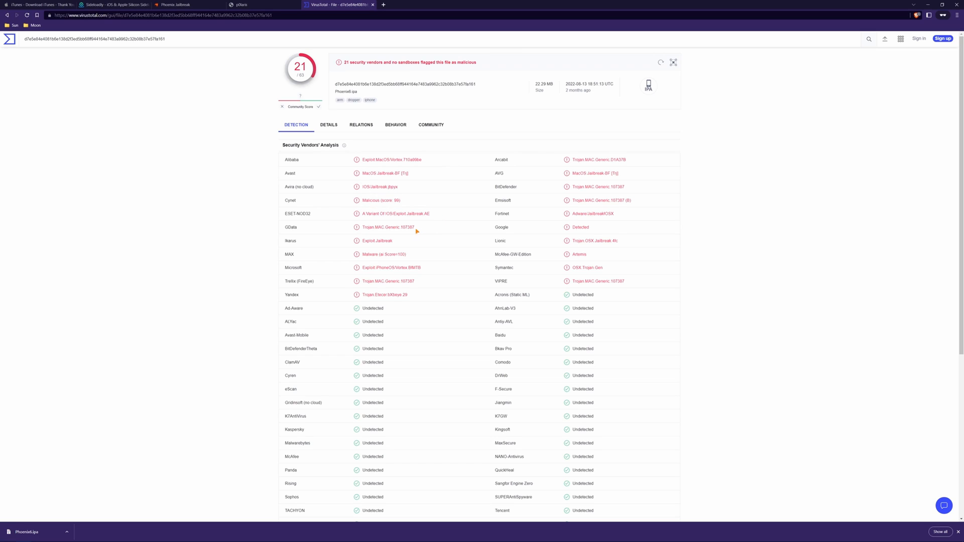
pyautogui.moveTo(440, 272)
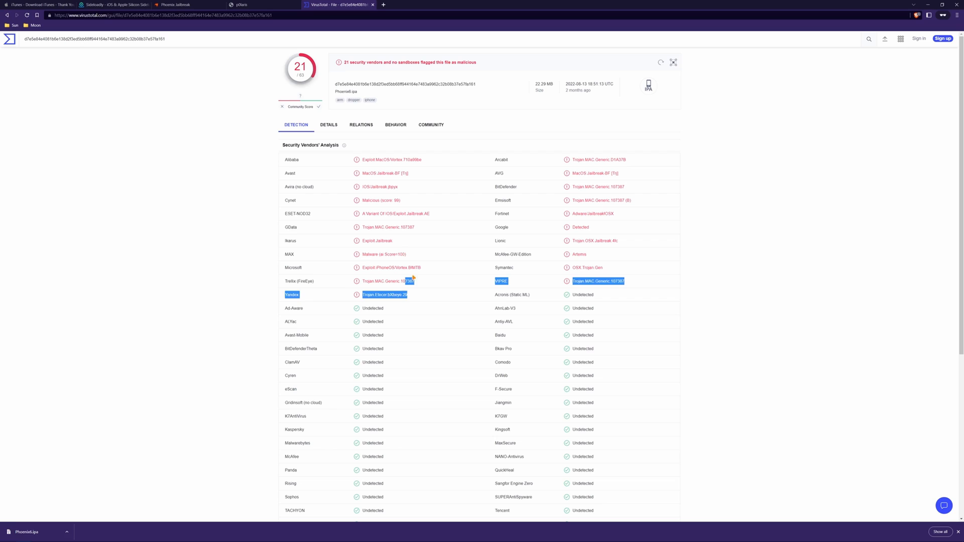
pyautogui.click(438, 275)
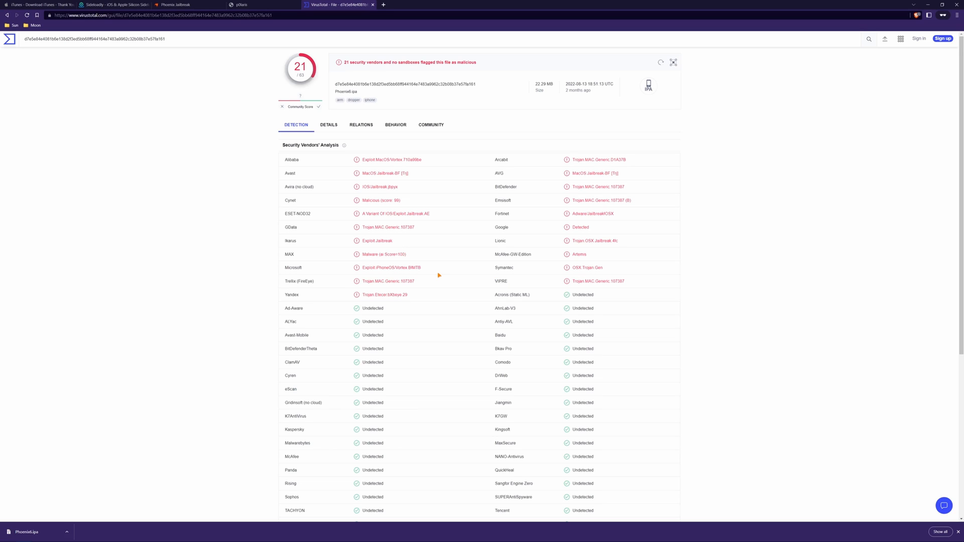
pyautogui.moveTo(439, 275)
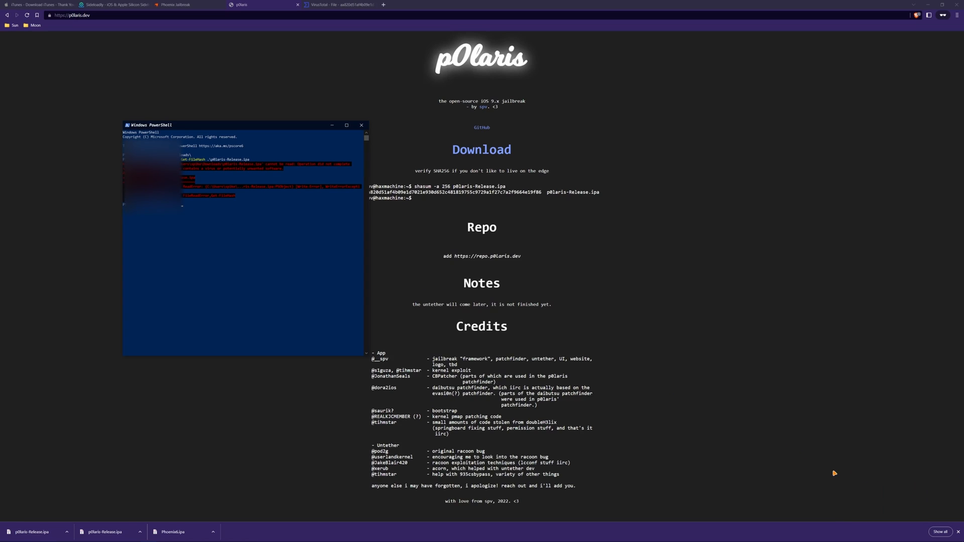
# View the severe Trojan Wacatac threat in Windows Security, expanding and collapsing its action options.
pyautogui.click(942, 15)
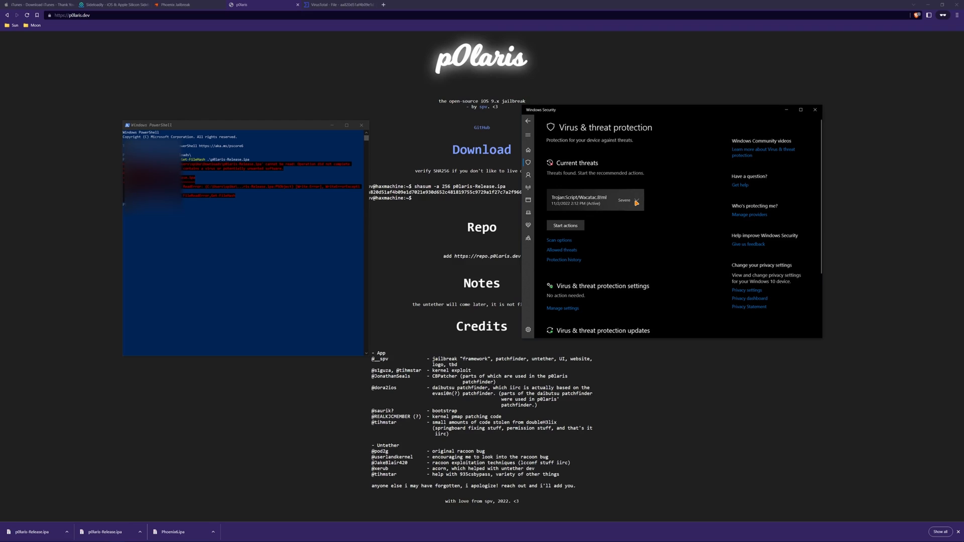
pyautogui.click(628, 201)
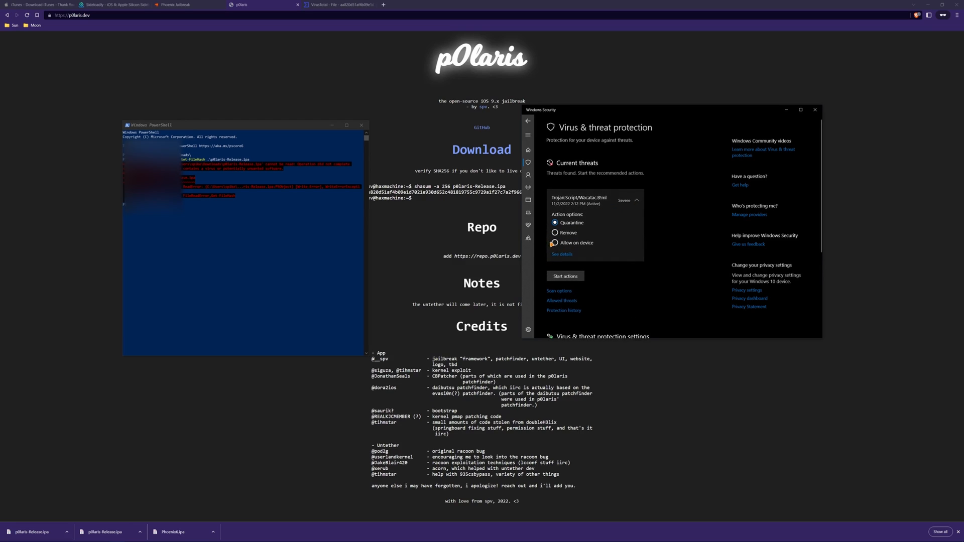
pyautogui.click(556, 242)
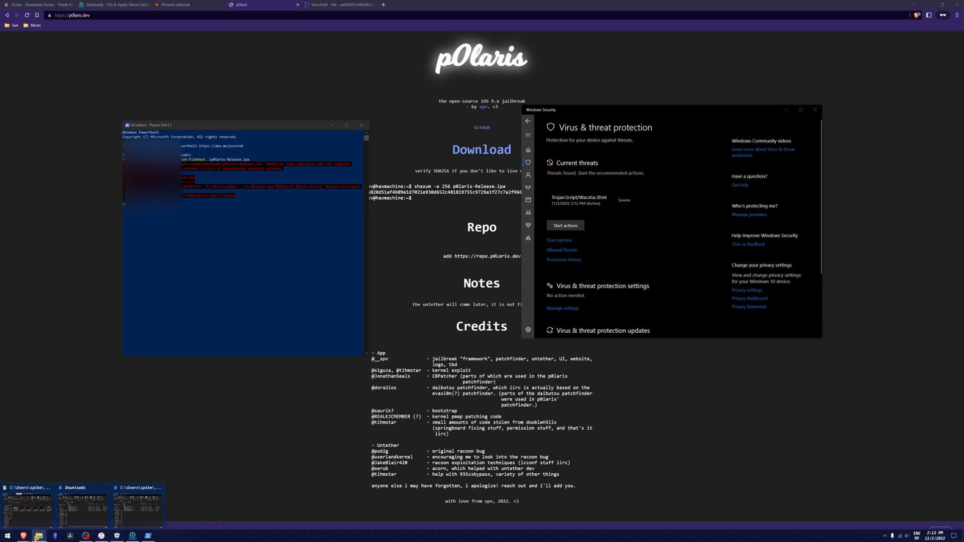
# Show the Downloads folder and re-download p0laris-Release.ipa, which Defender then removes.
pyautogui.click(71, 498)
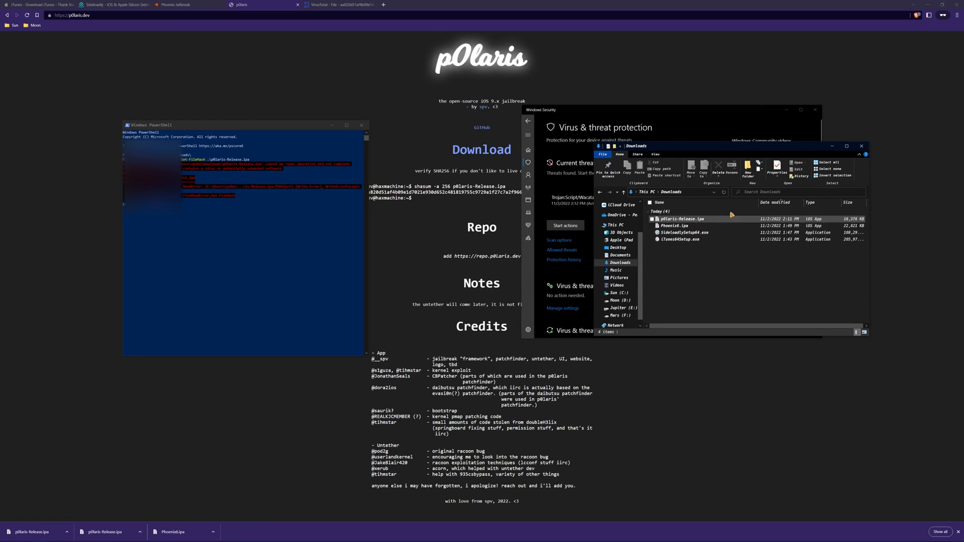
pyautogui.click(673, 225)
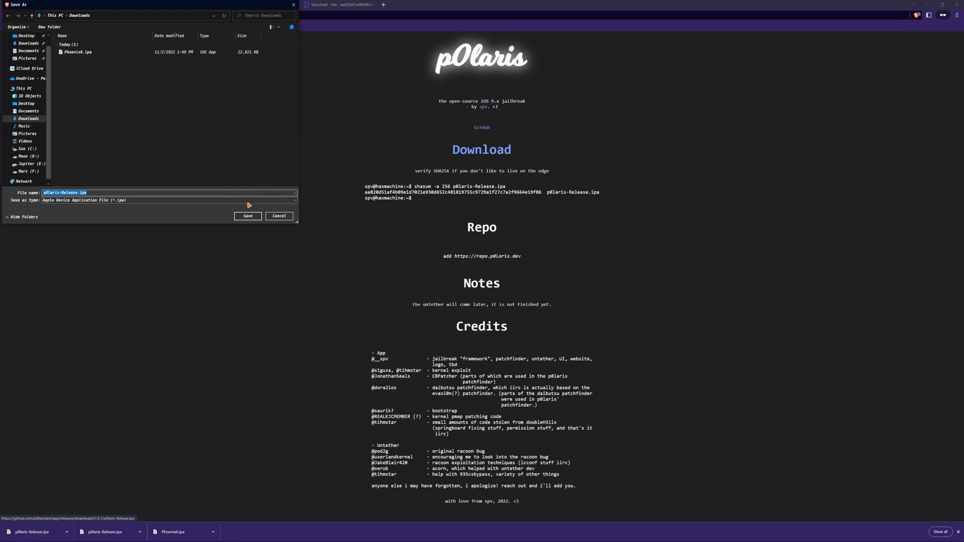
pyautogui.click(247, 216)
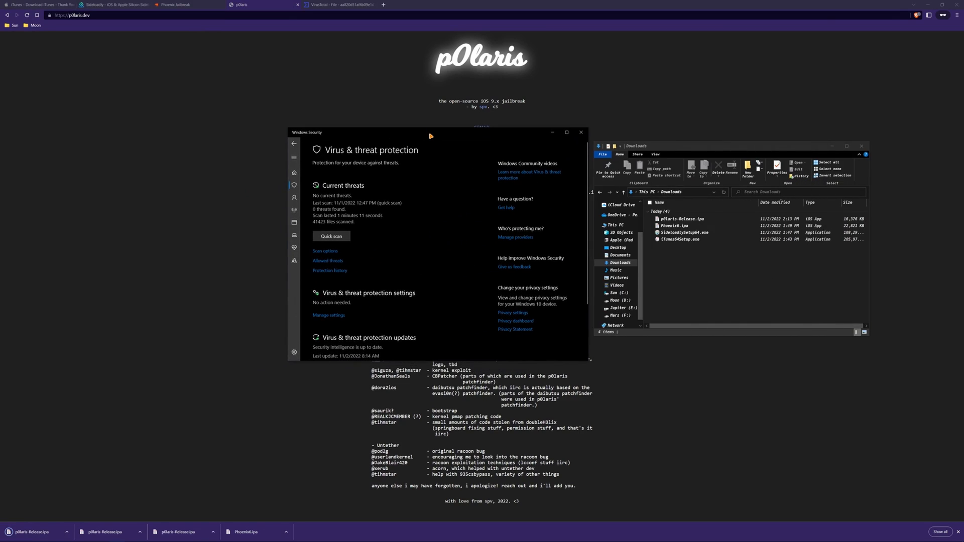
pyautogui.moveTo(434, 196)
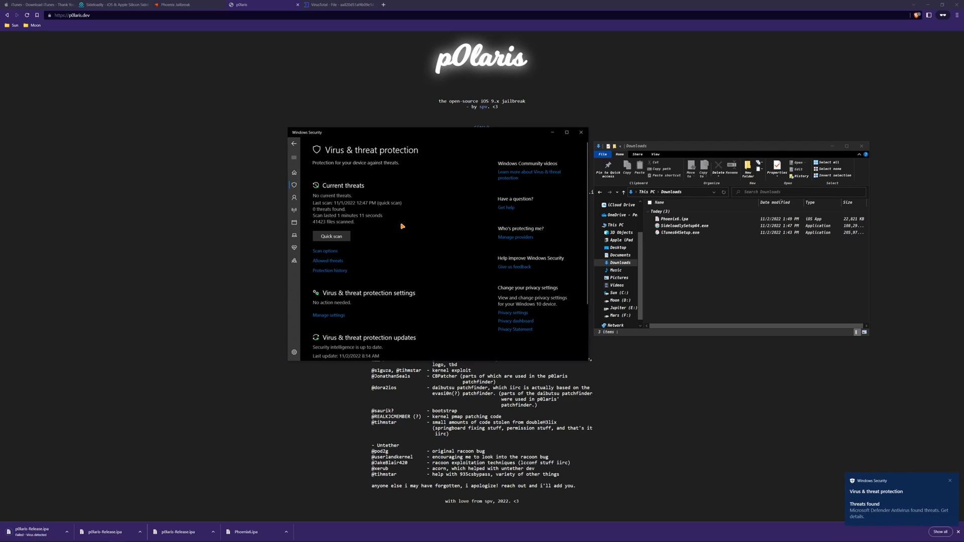
pyautogui.moveTo(394, 257)
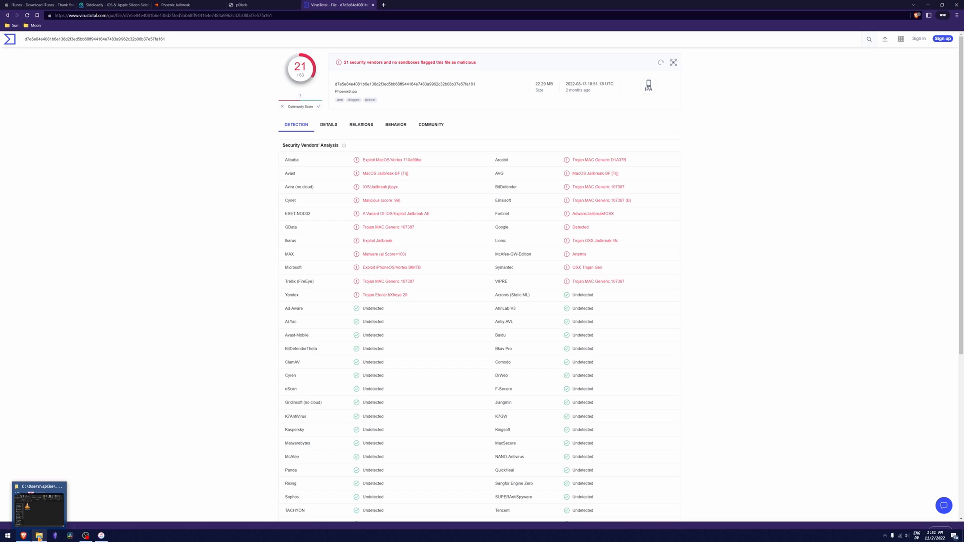
# Search the Start menu for Windows Security and launch it to the Security at a glance page.
pyautogui.click(6, 536)
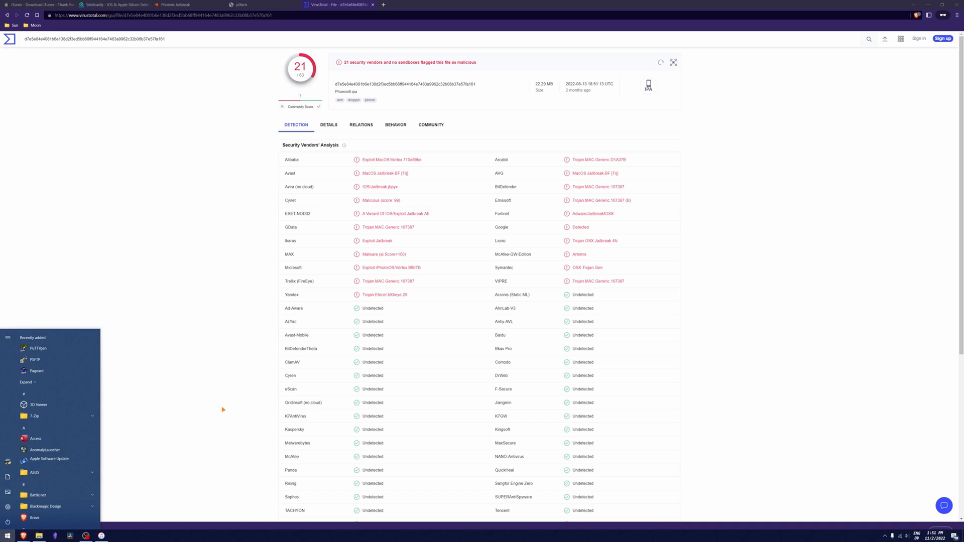
pyautogui.write('defnd')
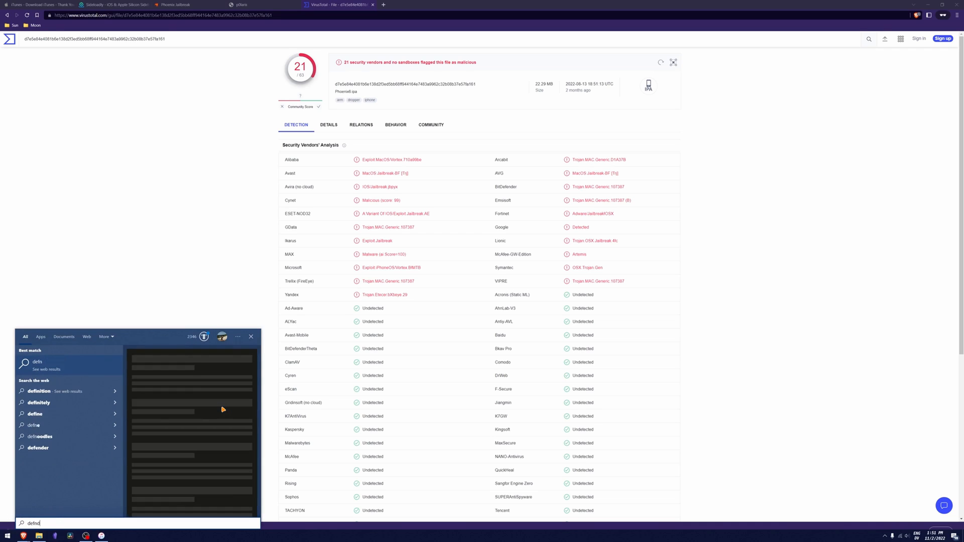
pyautogui.write('default apps')
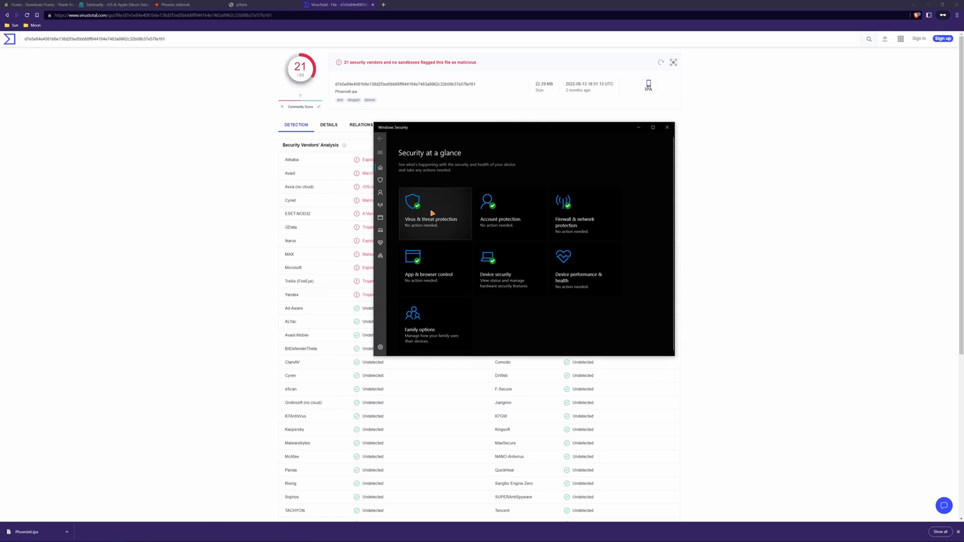
# Switch Real-time protection off under Virus & threat protection, then return to the VirusTotal report.
pyautogui.click(431, 212)
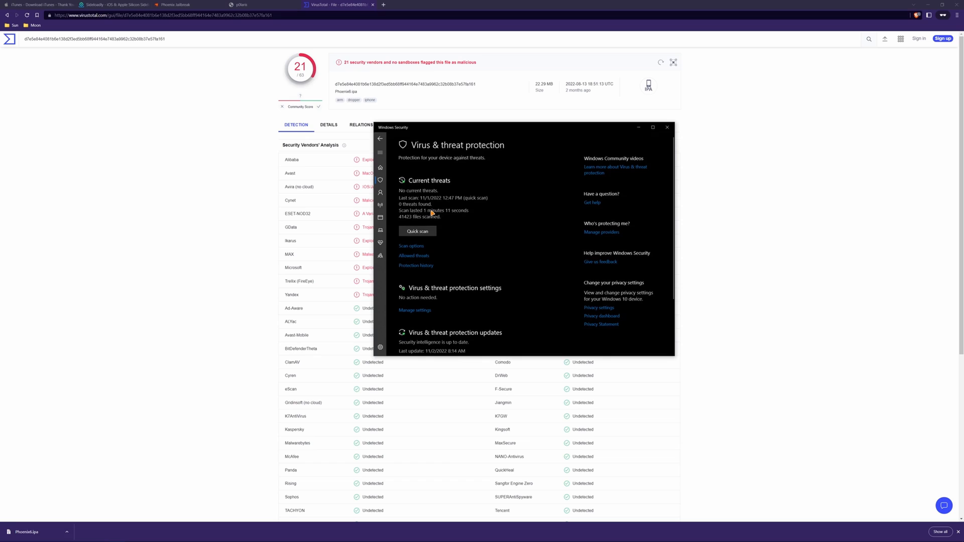
pyautogui.moveTo(446, 307)
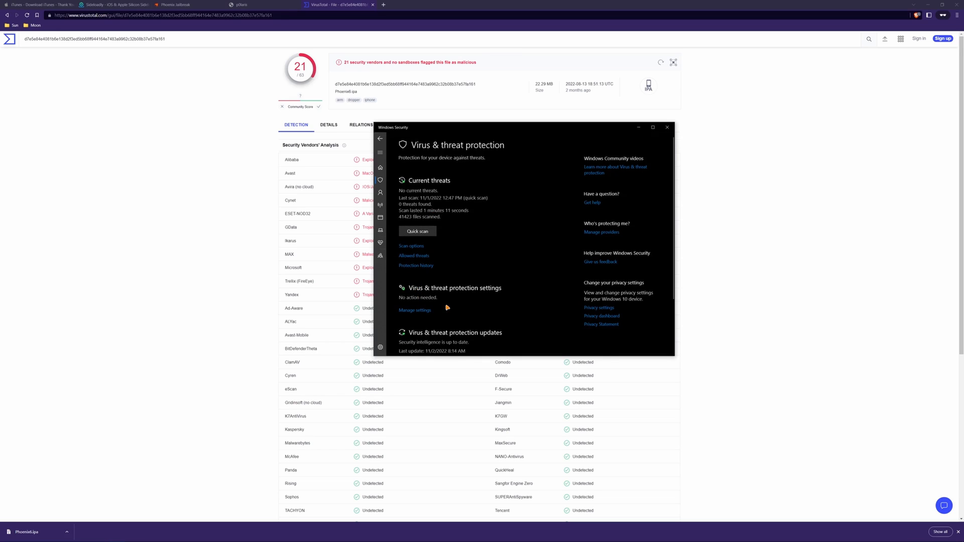
pyautogui.moveTo(483, 296)
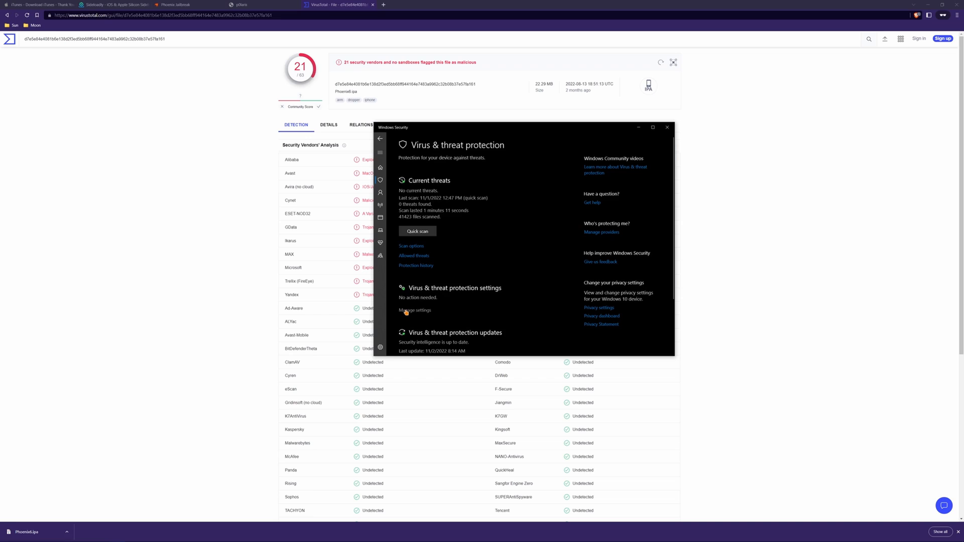
pyautogui.click(415, 310)
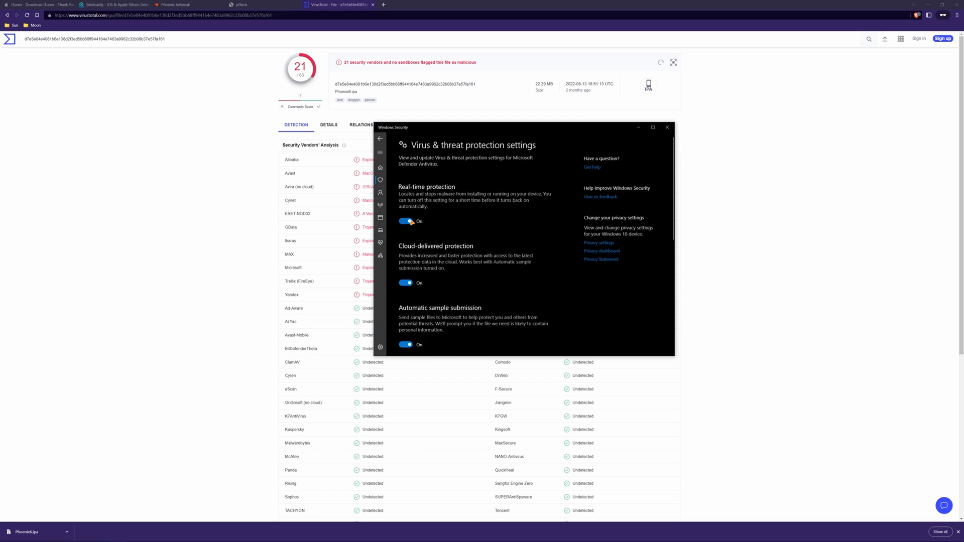
pyautogui.click(407, 221)
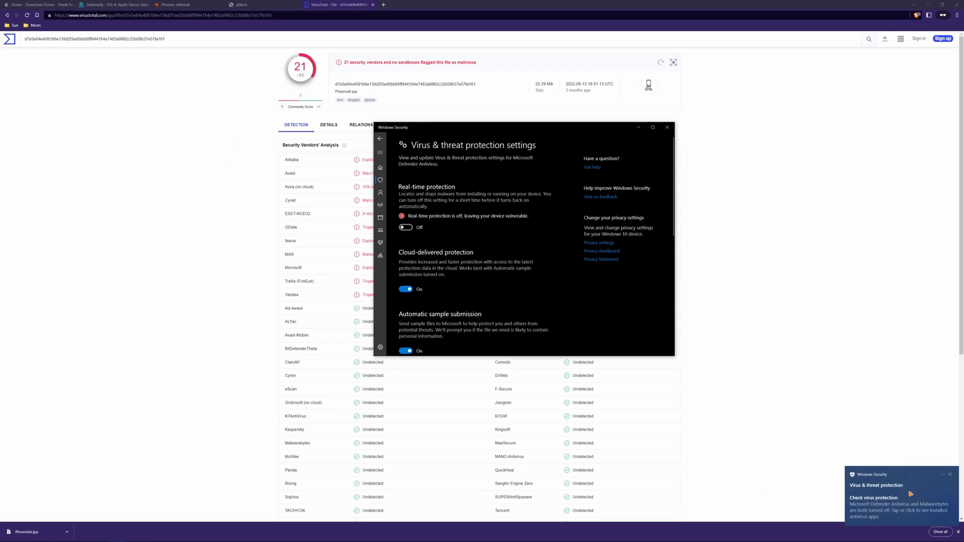
pyautogui.moveTo(881, 499)
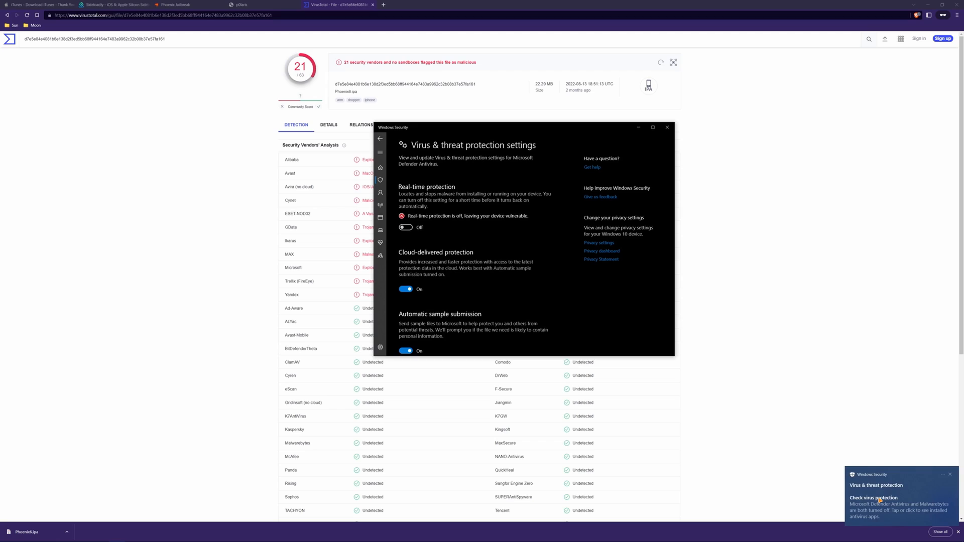
pyautogui.moveTo(901, 438)
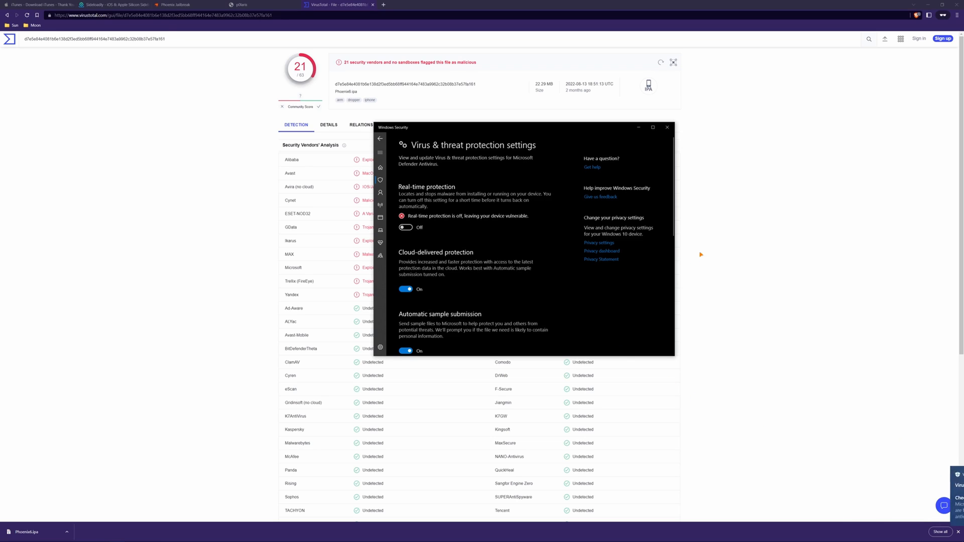
pyautogui.click(666, 127)
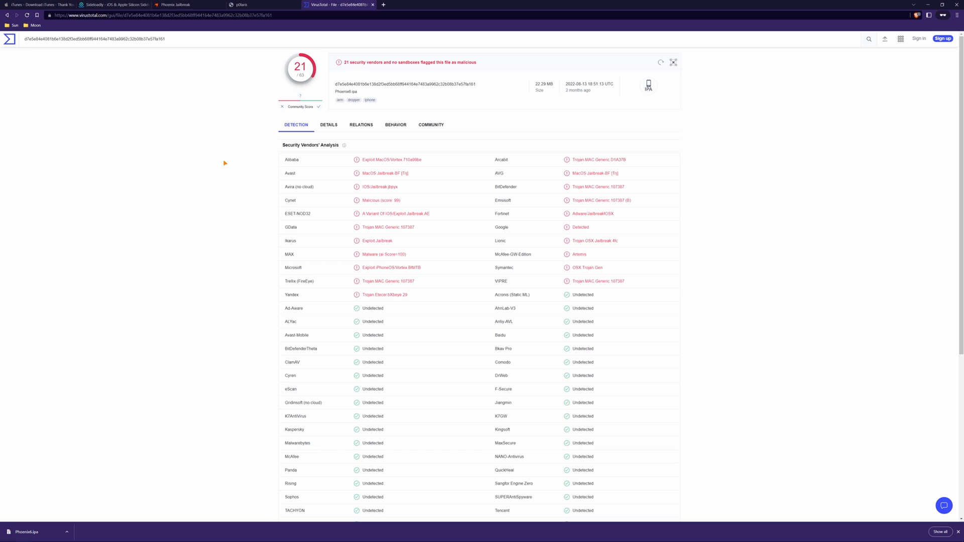
pyautogui.moveTo(301, 107)
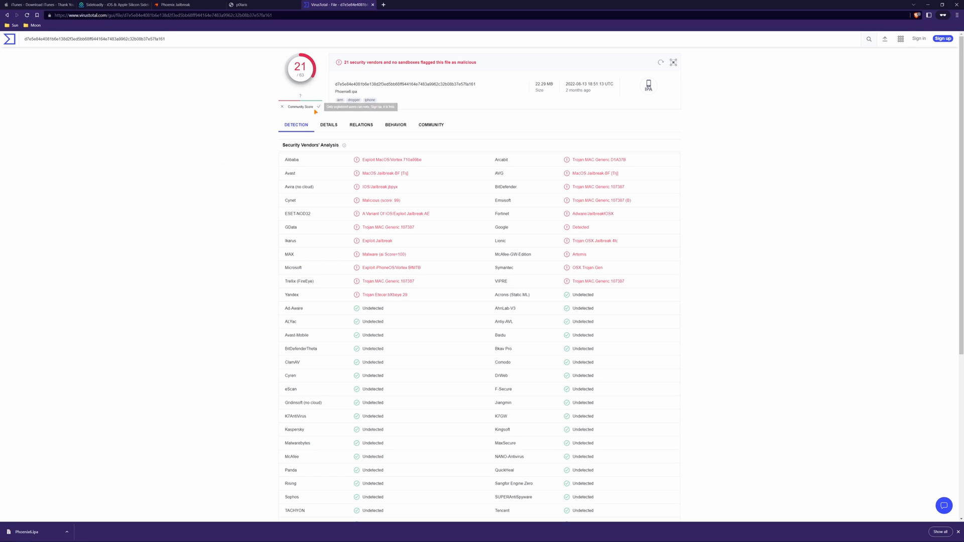
pyautogui.moveTo(421, 2)
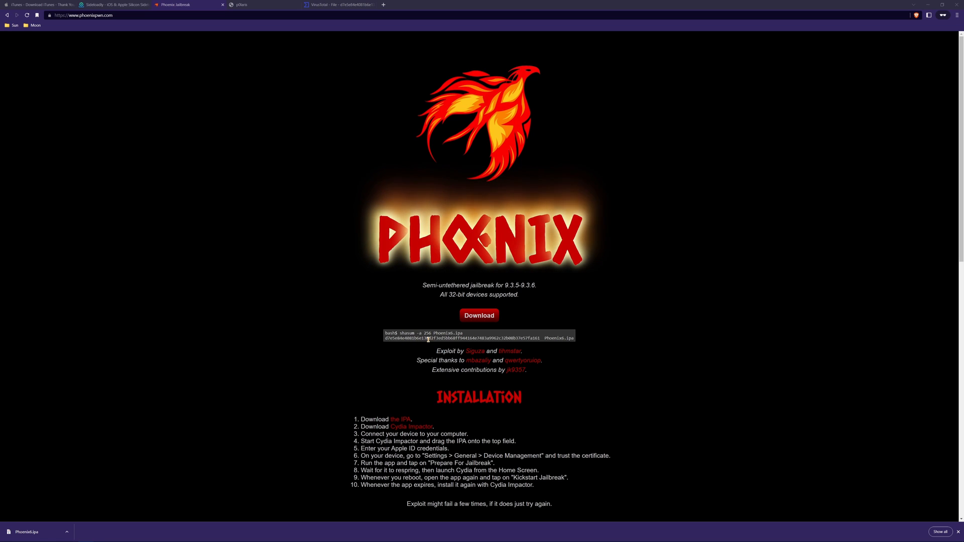
# Select the published SHA-256 hash line of the IPA and bring up the Start menu.
pyautogui.tripleClick(478, 337)
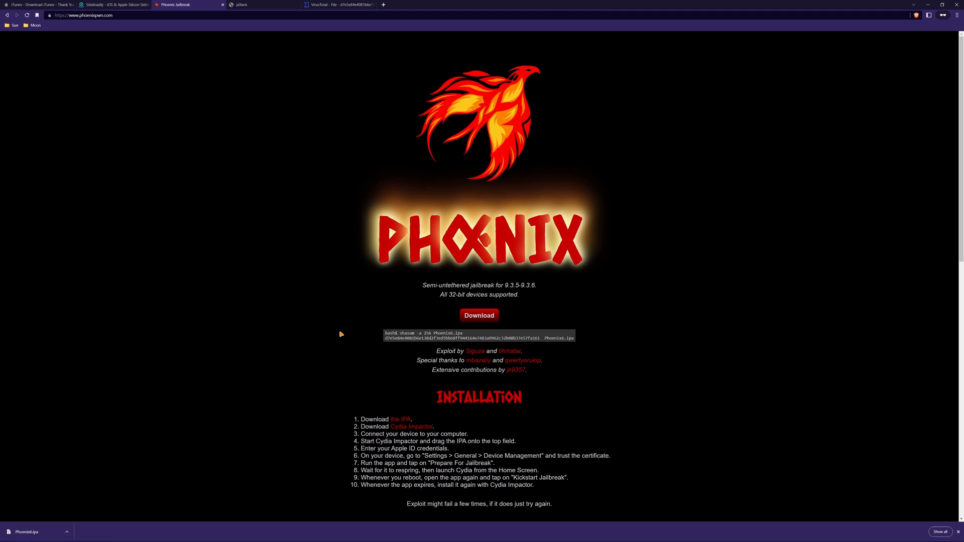
pyautogui.click(6, 535)
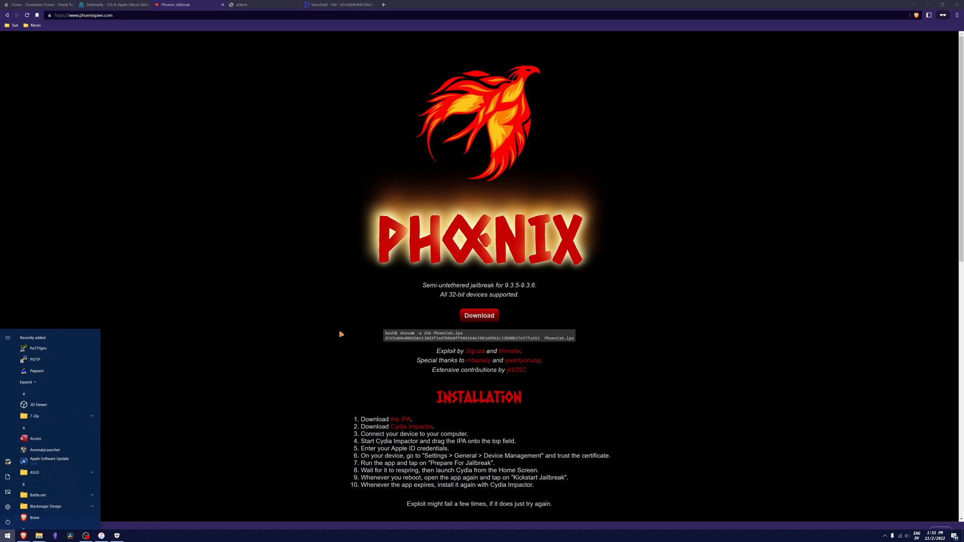
# Launch PowerShell and run Get-FileHash .\Phoenix6.ipa in Downloads to verify the IPA.
pyautogui.write('pl')
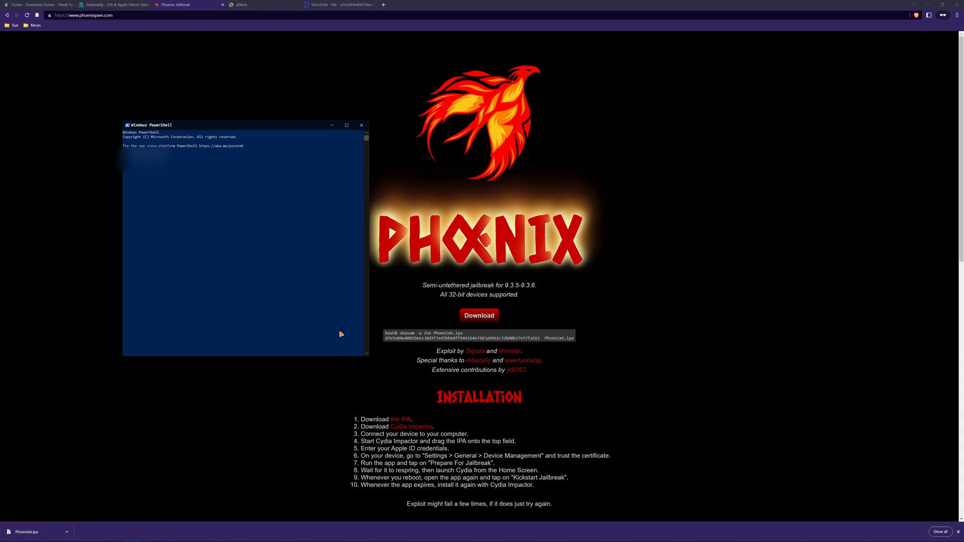
pyautogui.moveTo(405, 151)
pyautogui.write('Get-')
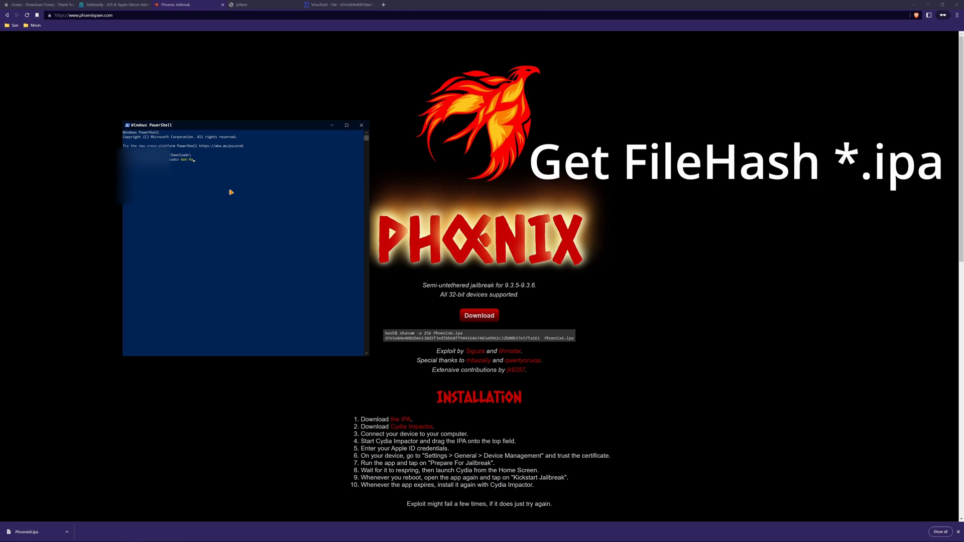
pyautogui.write('FileH')
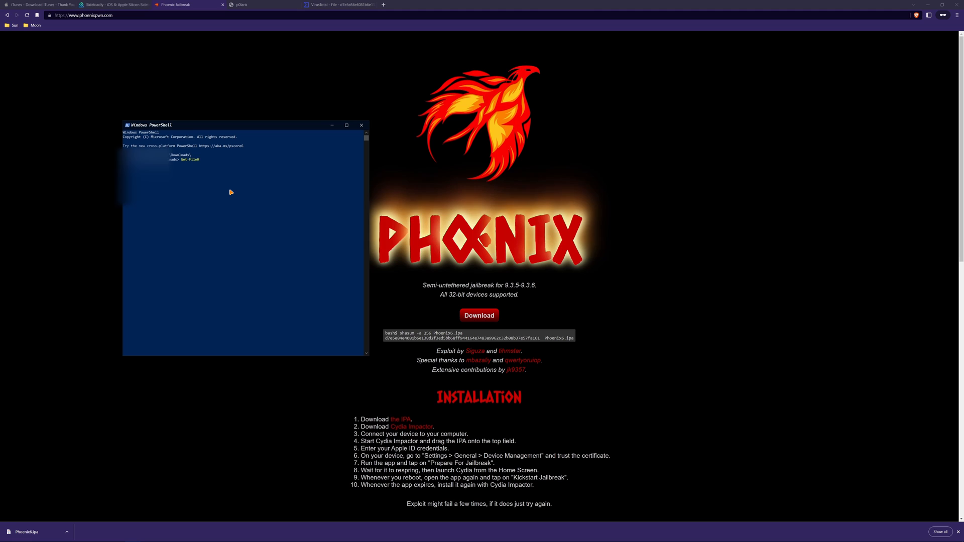
pyautogui.write('ash')
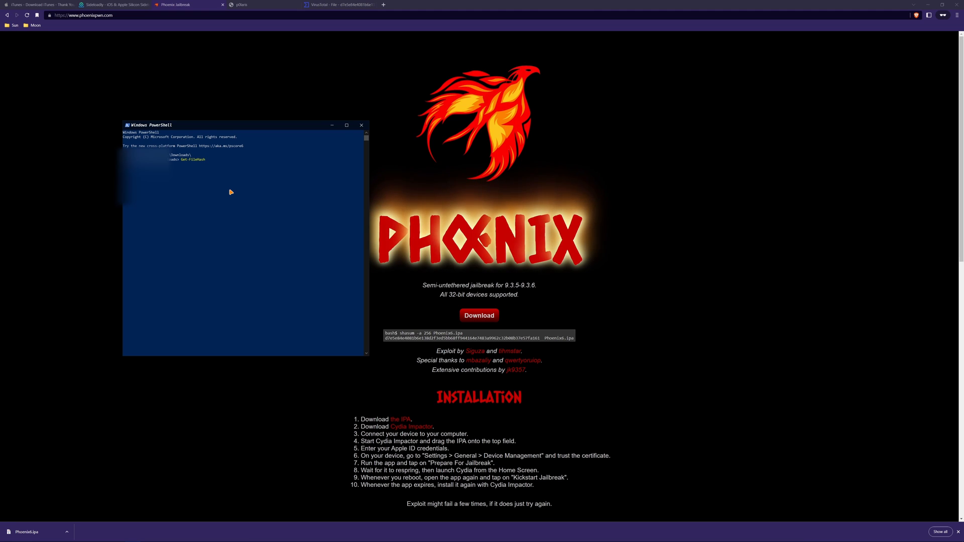
pyautogui.write('.\\Phoenix6.ipa')
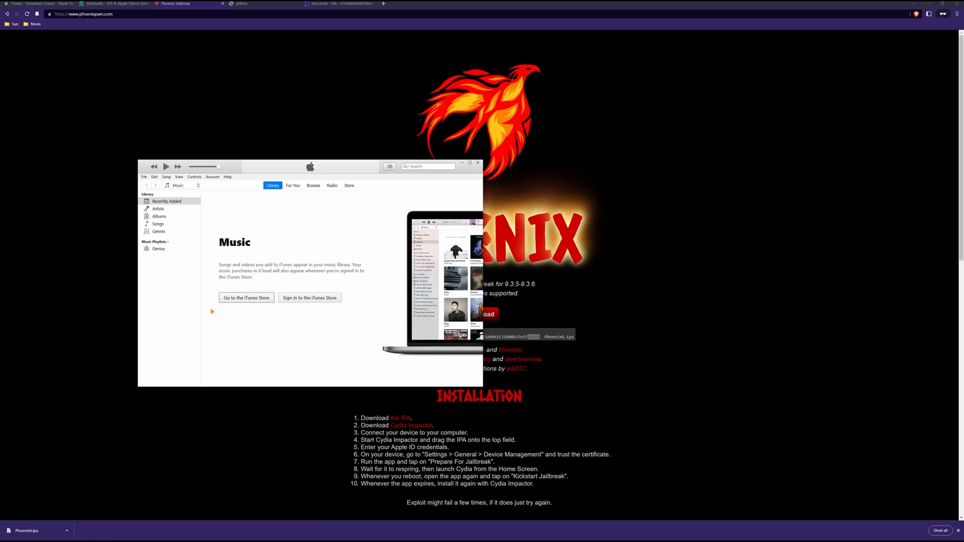
pyautogui.moveTo(634, 528)
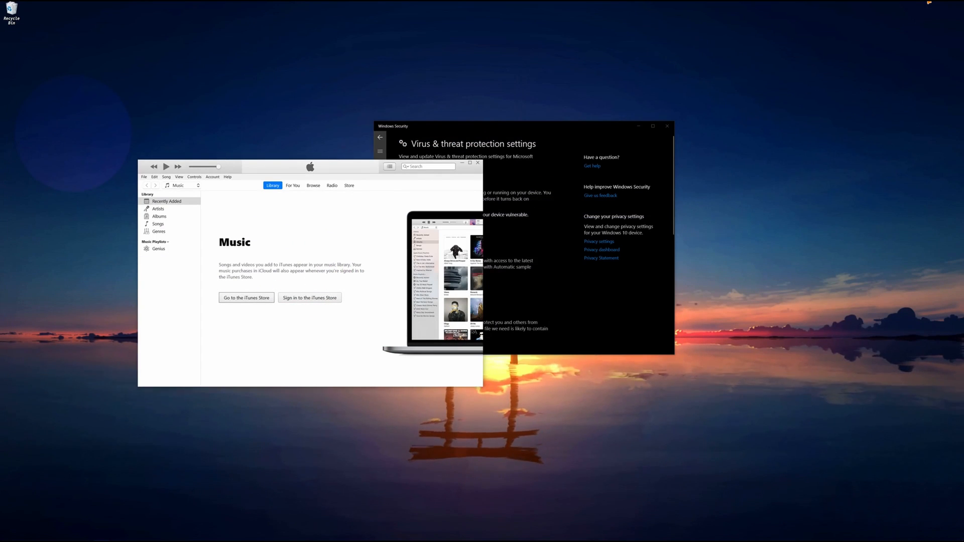
# Put the Windows Security and iTunes windows away, leaving a clear desktop.
pyautogui.click(667, 127)
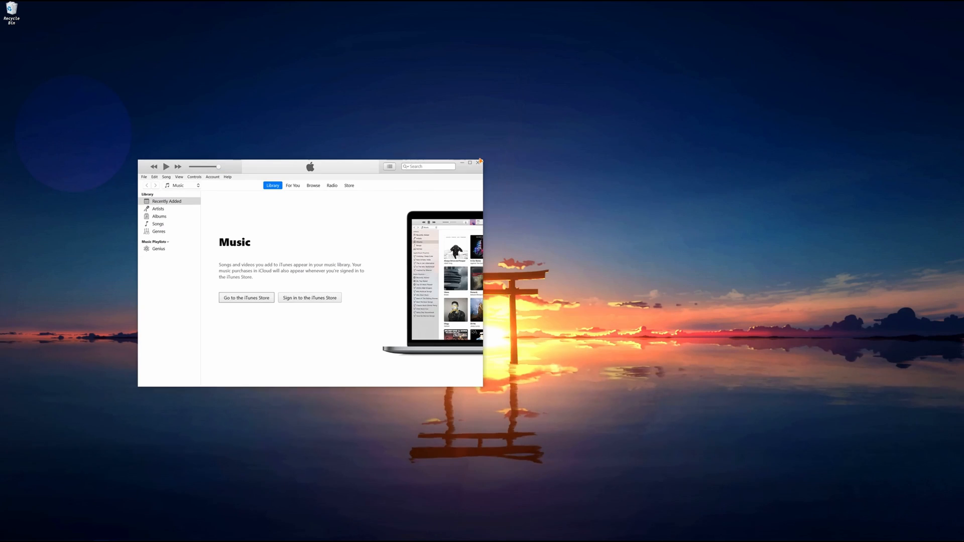
pyautogui.click(480, 162)
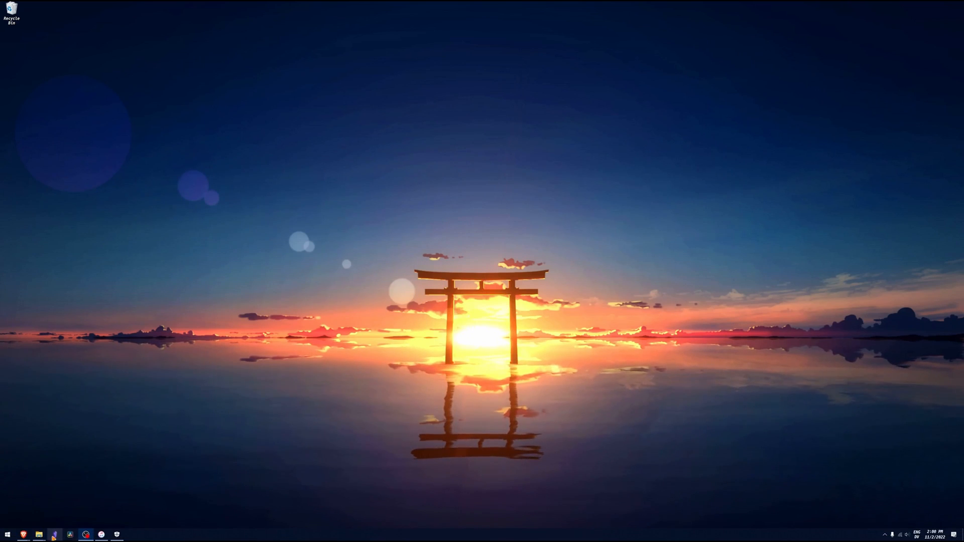
# Launch Sideloadly from a Start menu search for 'sideloadly'.
pyautogui.click(7, 533)
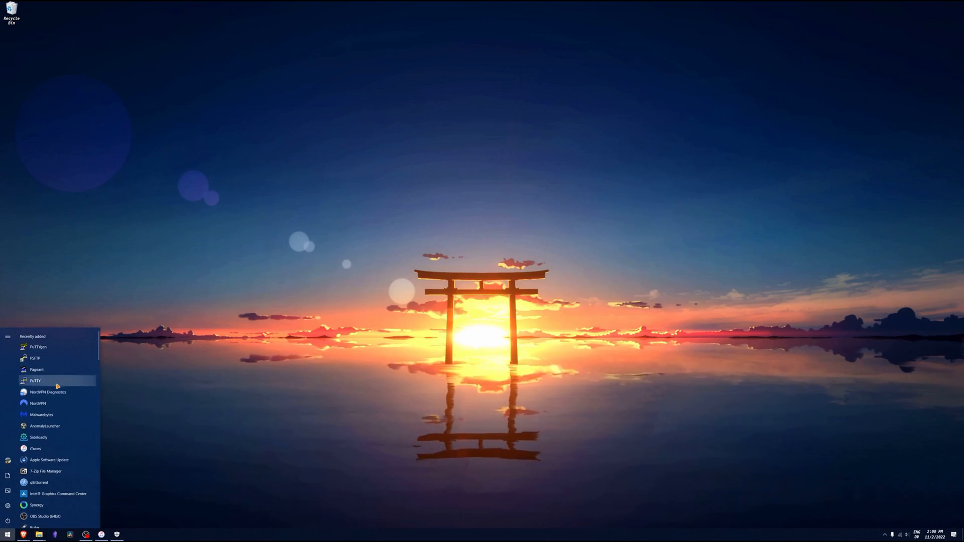
pyautogui.scroll(-3)
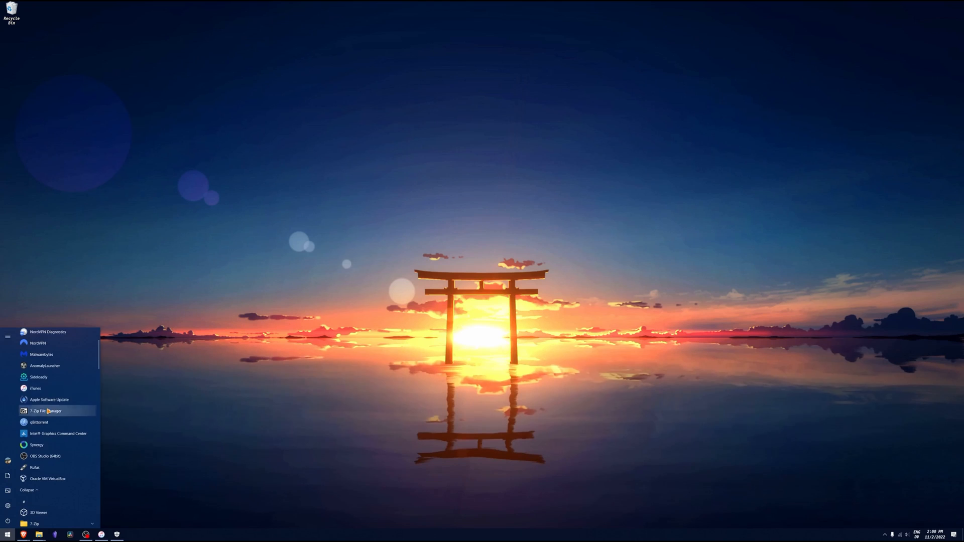
pyautogui.write('sideloadly')
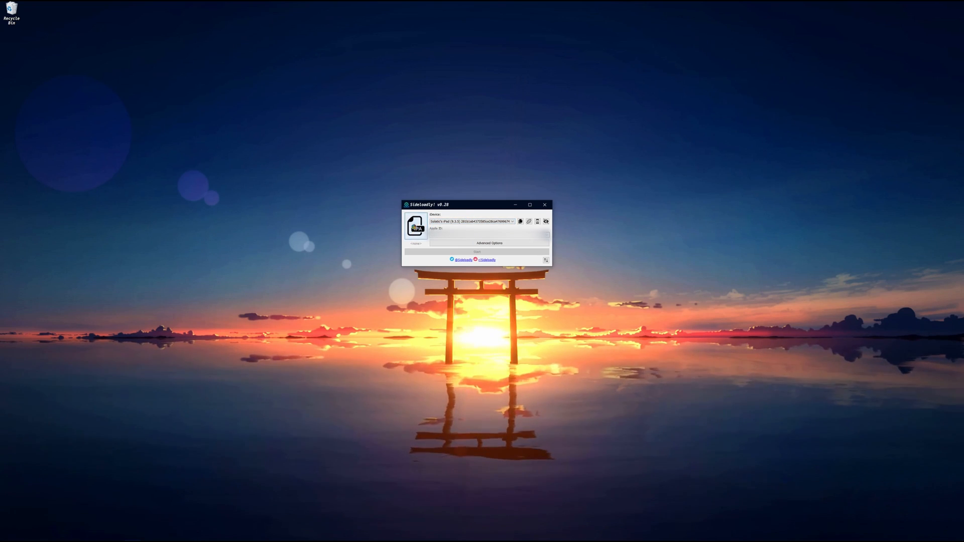
# Load Phoenix6.ipa from Downloads as the IPA to sideload in Sideloadly.
pyautogui.click(415, 225)
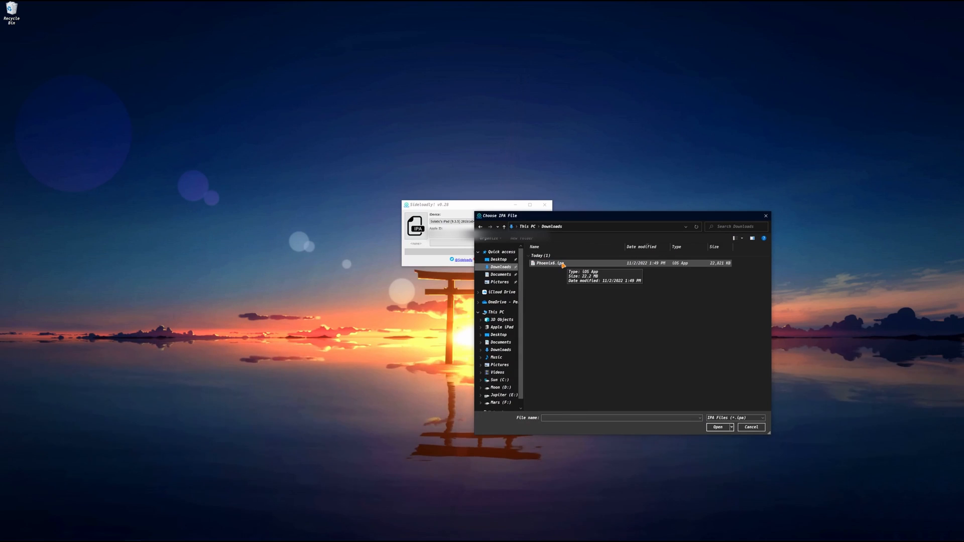
pyautogui.click(548, 263)
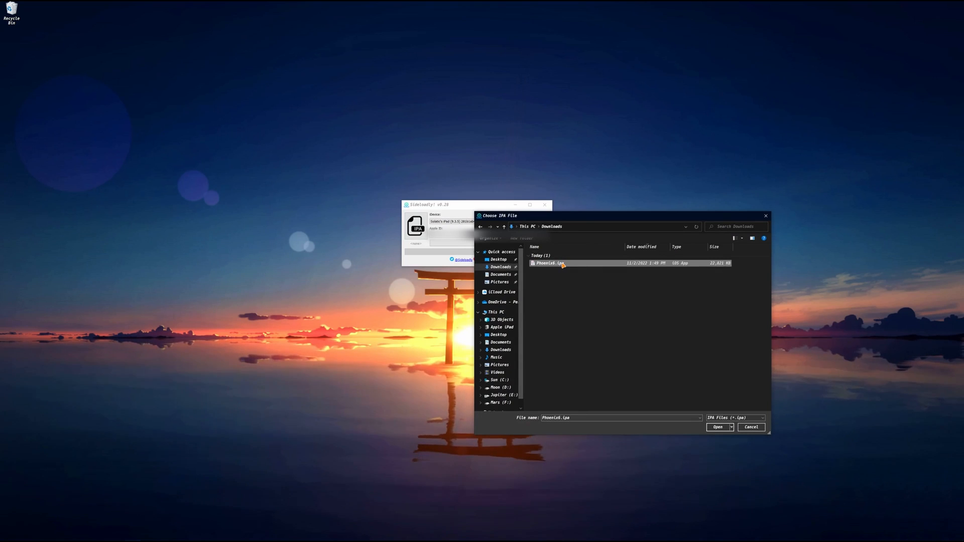
pyautogui.click(717, 427)
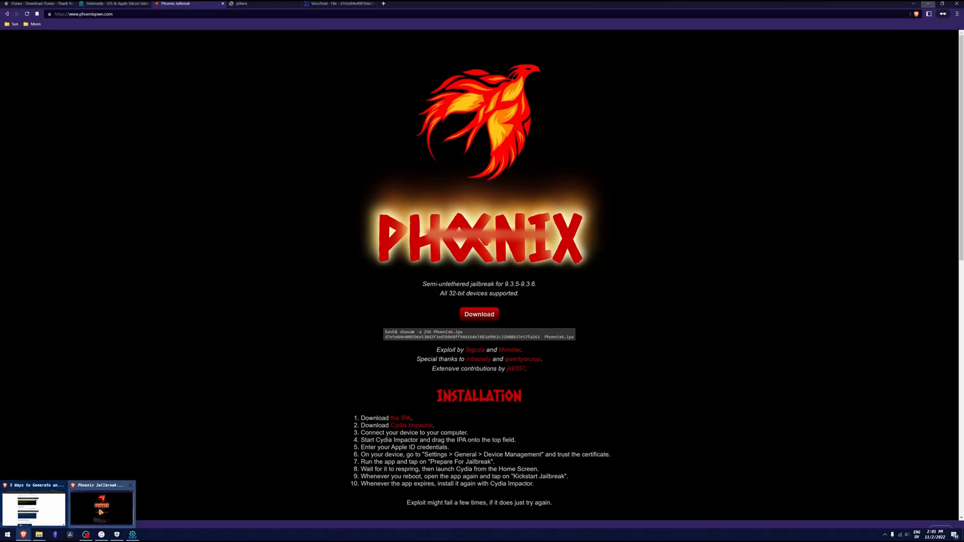
# Review the Sideloadly FAQ on Anisette server data in Brave, then return to Sideloadly.
pyautogui.click(113, 4)
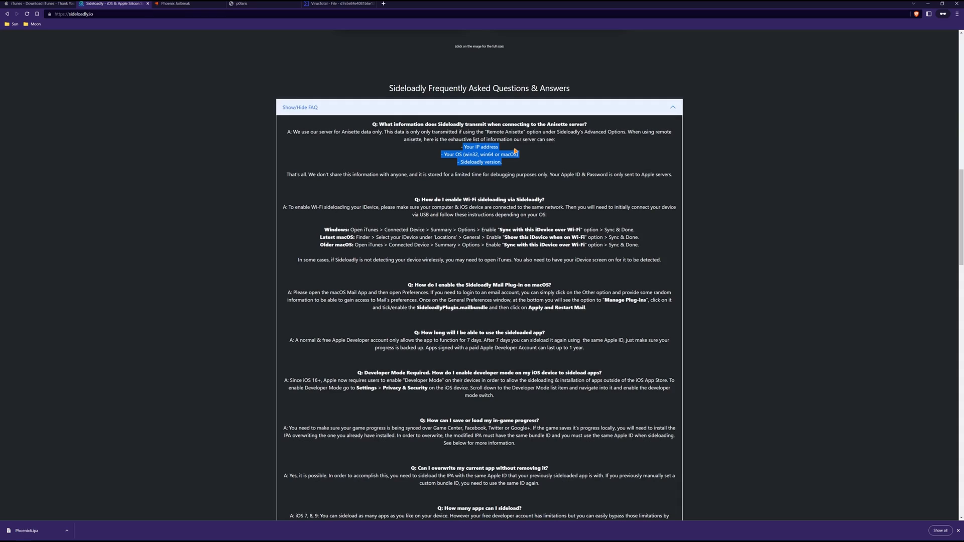
pyautogui.click(676, 179)
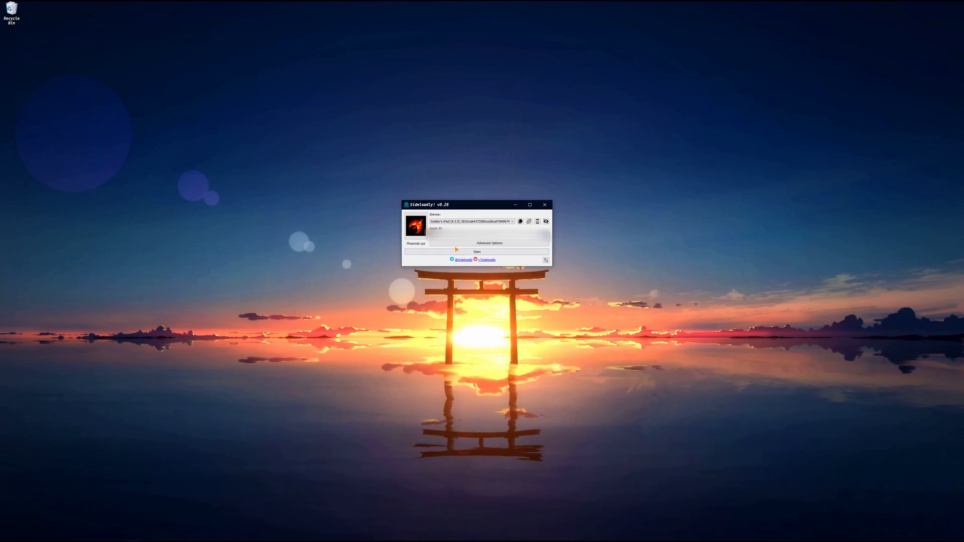
# Check the advanced options, then start sideloading Phoenix6.ipa onto the iPad with Local Anisette signing.
pyautogui.click(489, 243)
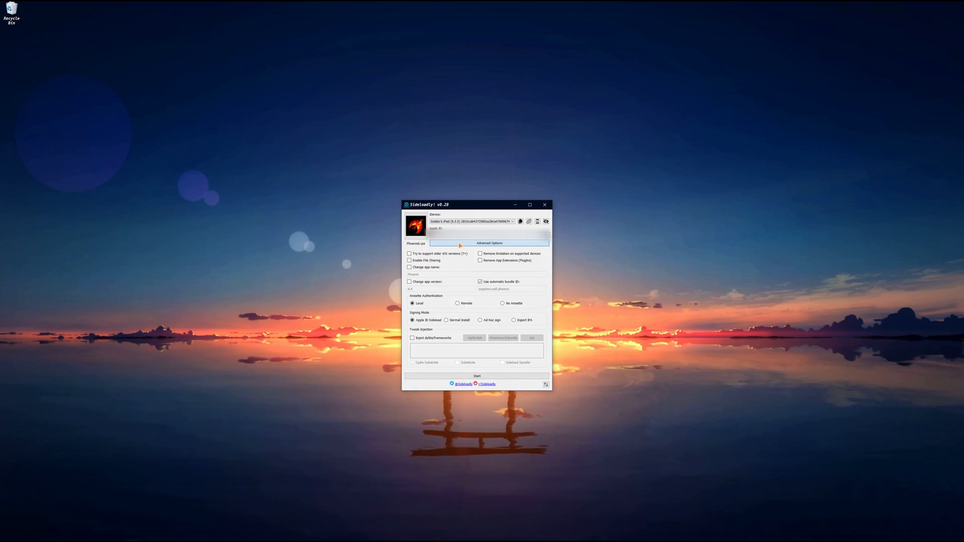
pyautogui.click(489, 243)
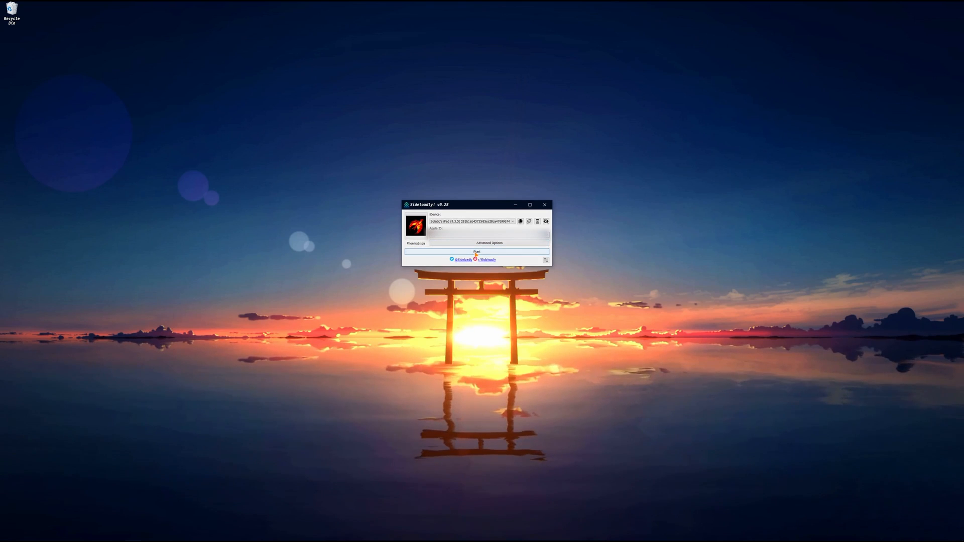
pyautogui.click(476, 252)
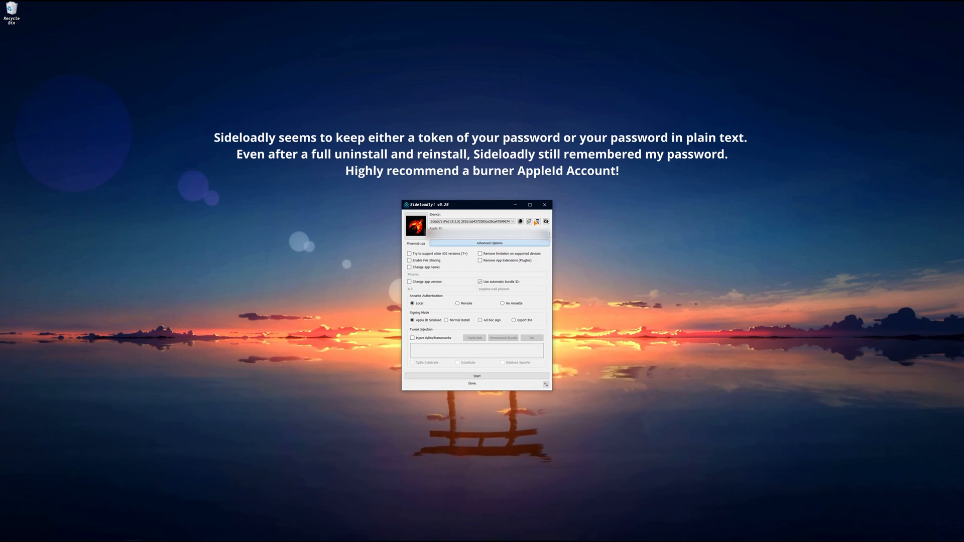
pyautogui.moveTo(545, 220)
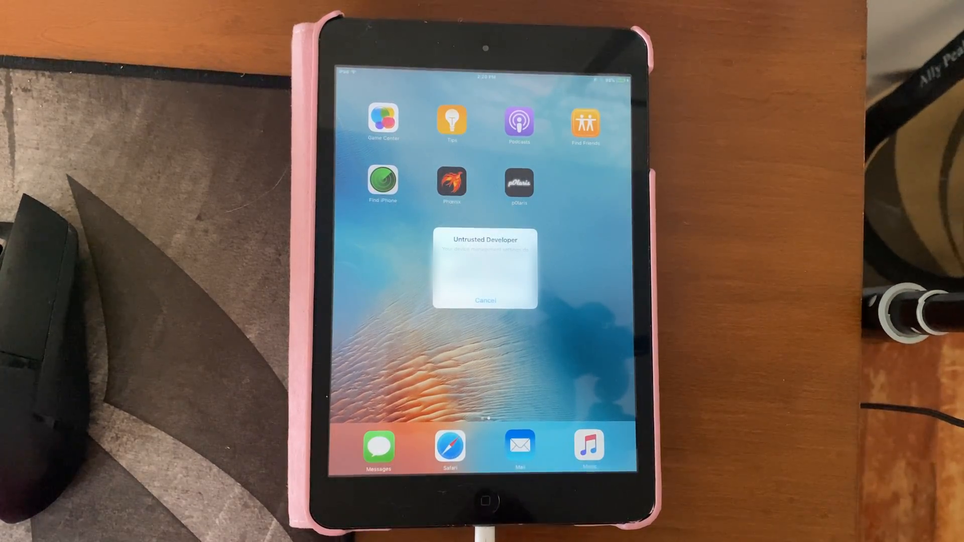
# Dismiss the Untrusted Developer warning and trust the sideloaded apps' developer profile under Device Management.
pyautogui.click(485, 301)
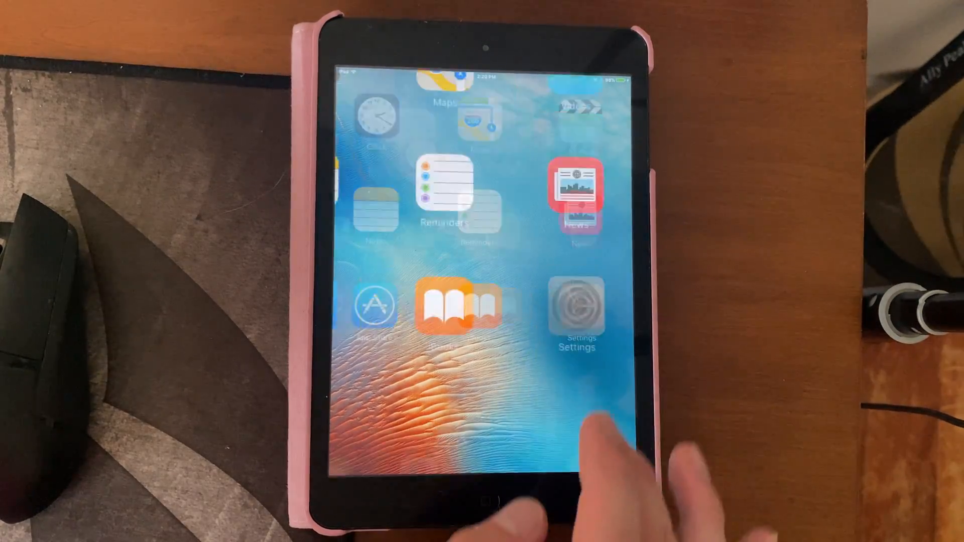
pyautogui.click(576, 305)
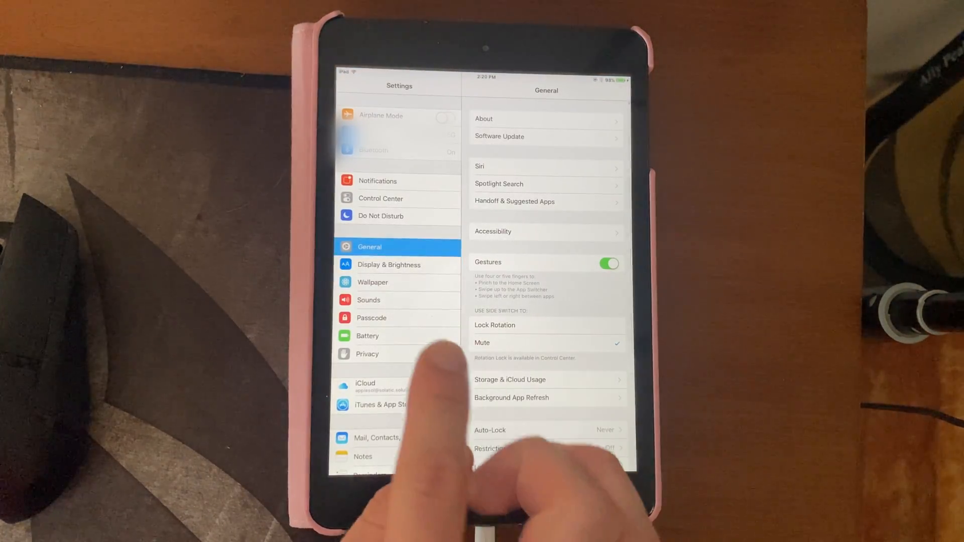
pyautogui.scroll(-3)
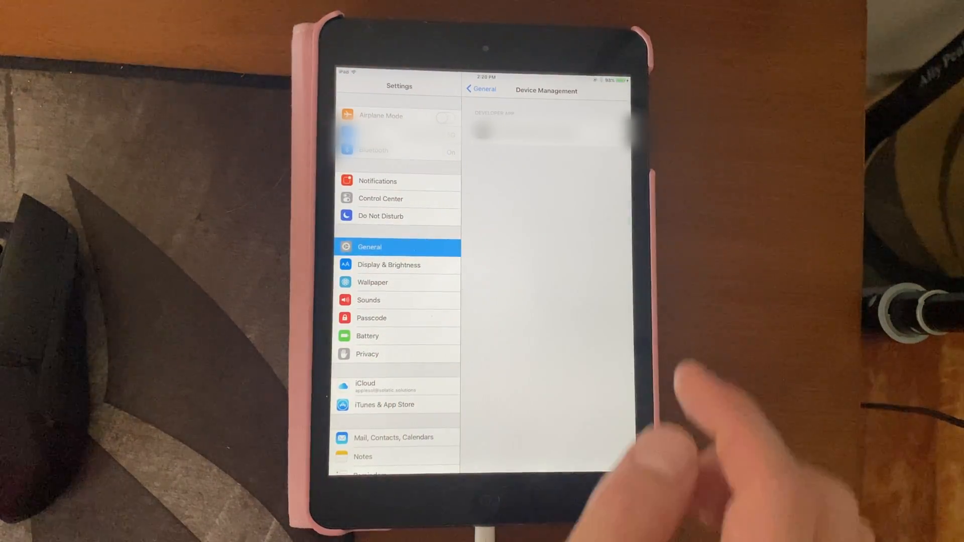
pyautogui.click(547, 133)
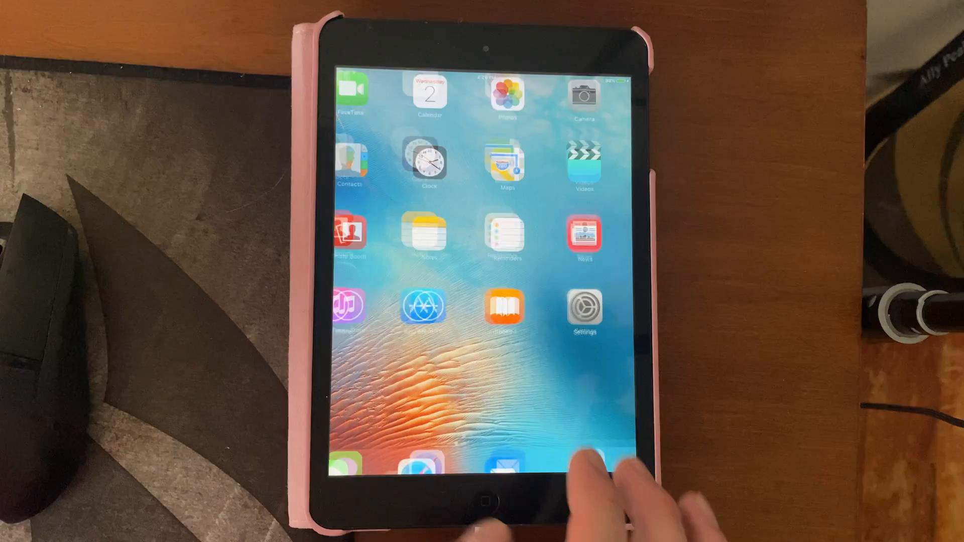
pyautogui.hscroll(-3)
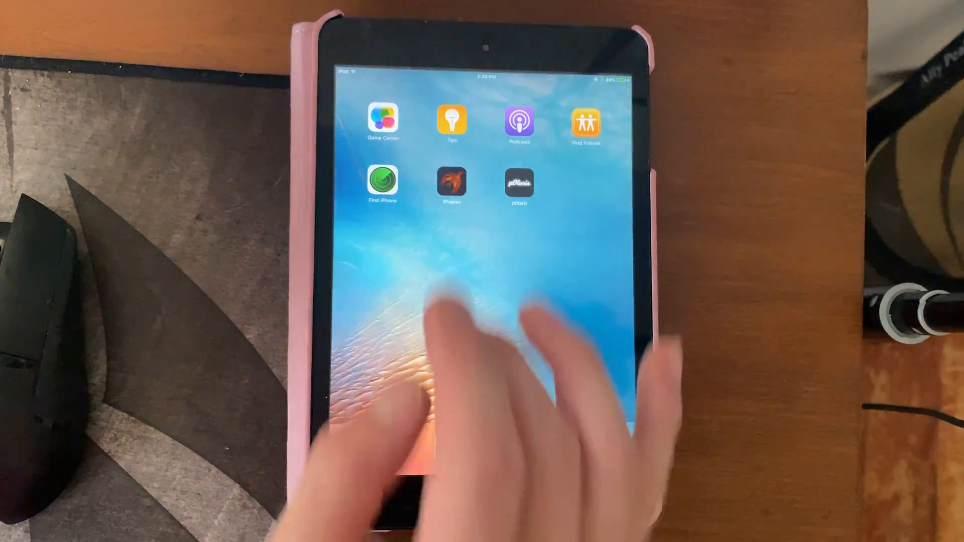
# Launch Phoenix, prepare for jailbreak and accept its terms and conditions.
pyautogui.click(451, 183)
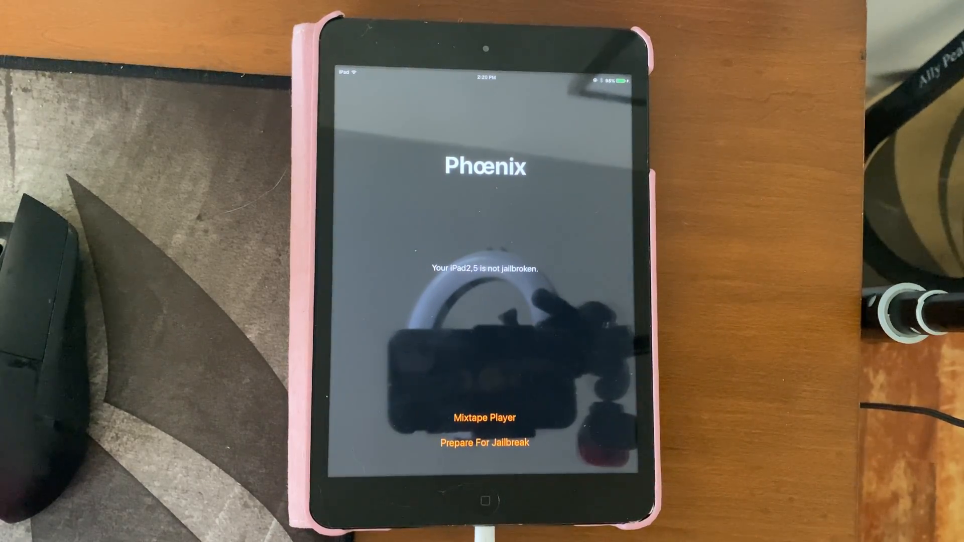
pyautogui.click(483, 442)
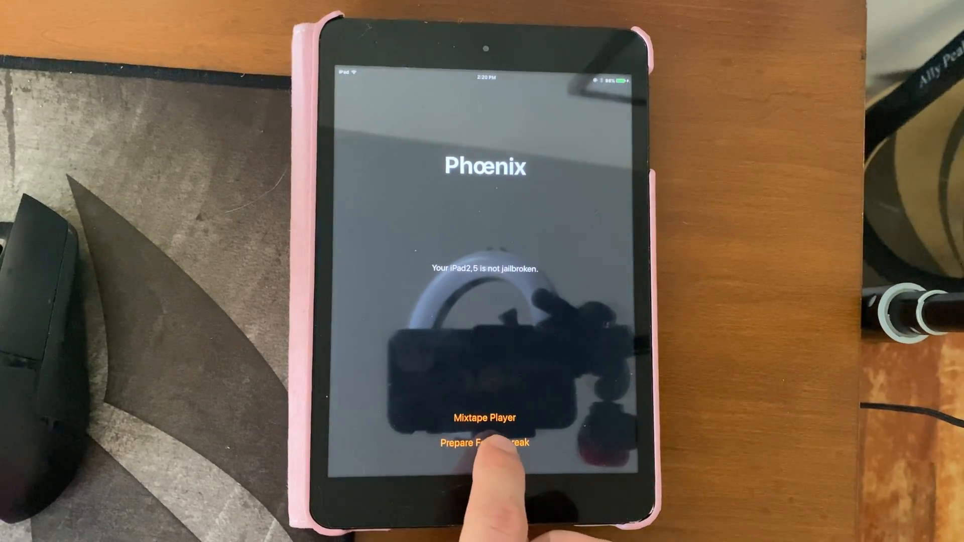
pyautogui.click(484, 443)
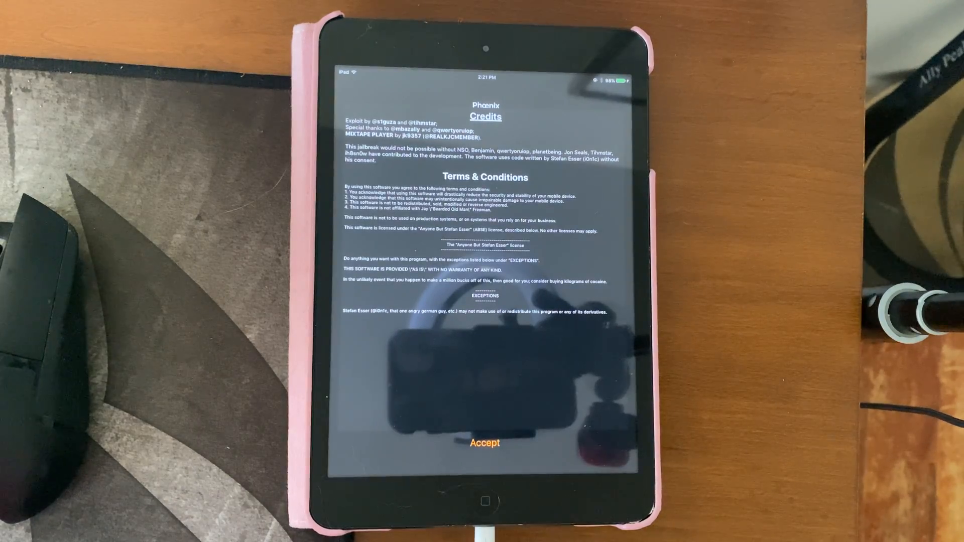
pyautogui.click(485, 442)
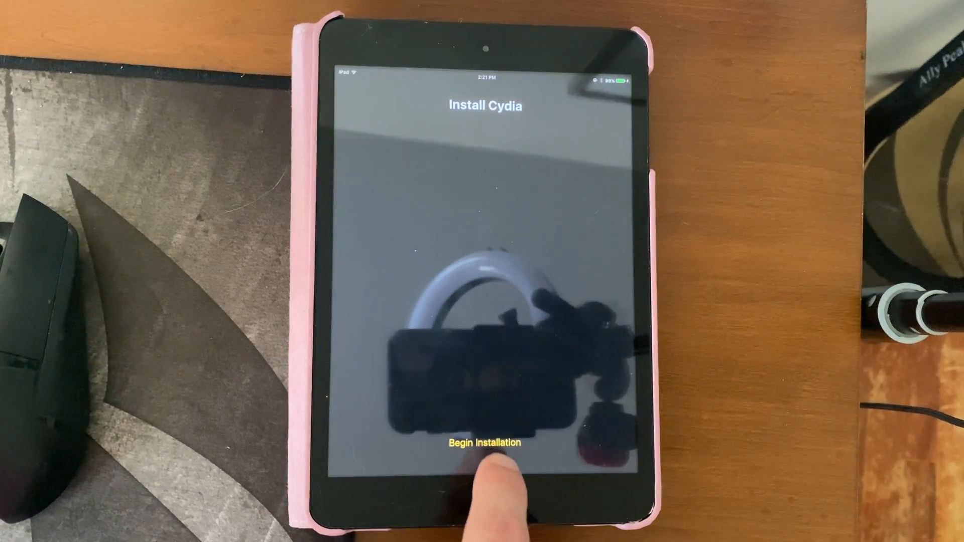
# Begin the Cydia installation using the provided device offsets.
pyautogui.click(484, 443)
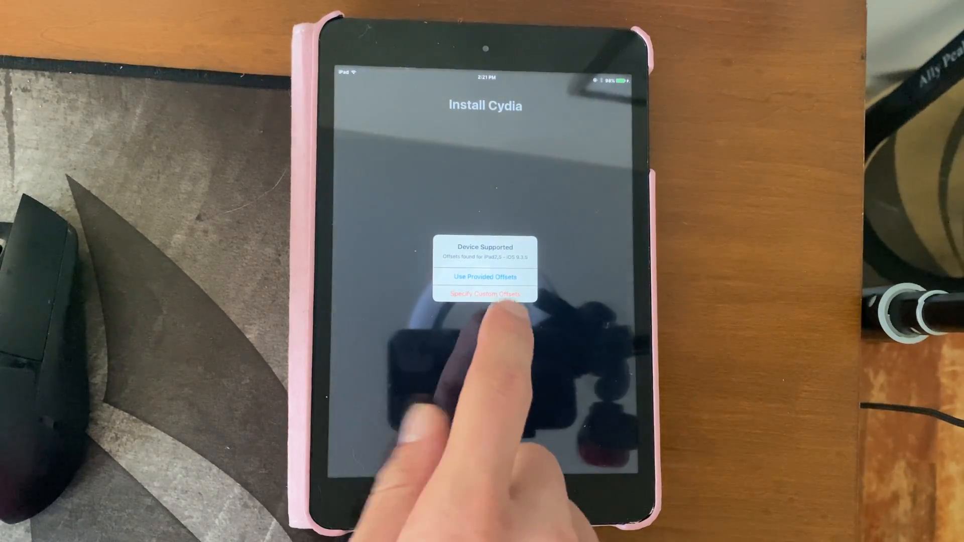
pyautogui.click(483, 277)
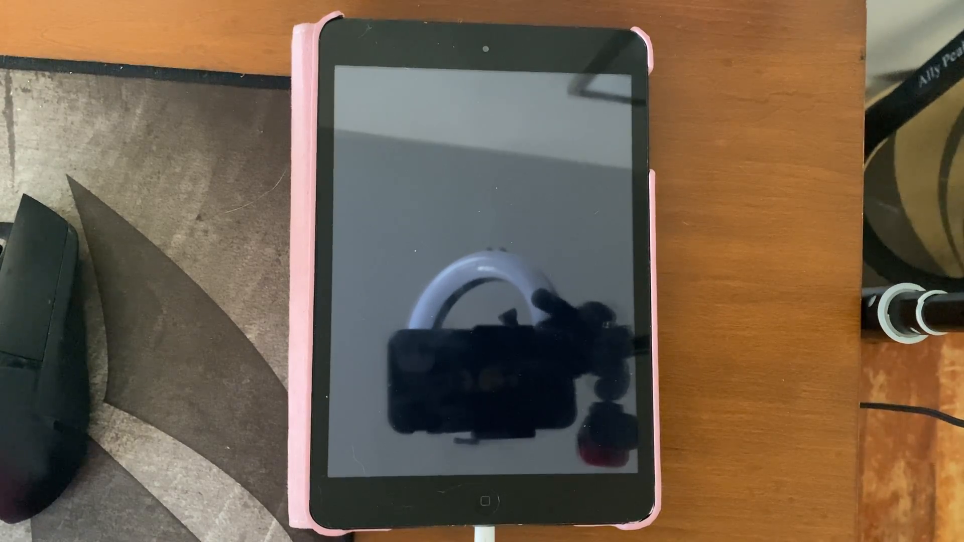
# Wake and unlock the rebooted iPad, then launch Cydia from the second home-screen page.
pyautogui.click(481, 499)
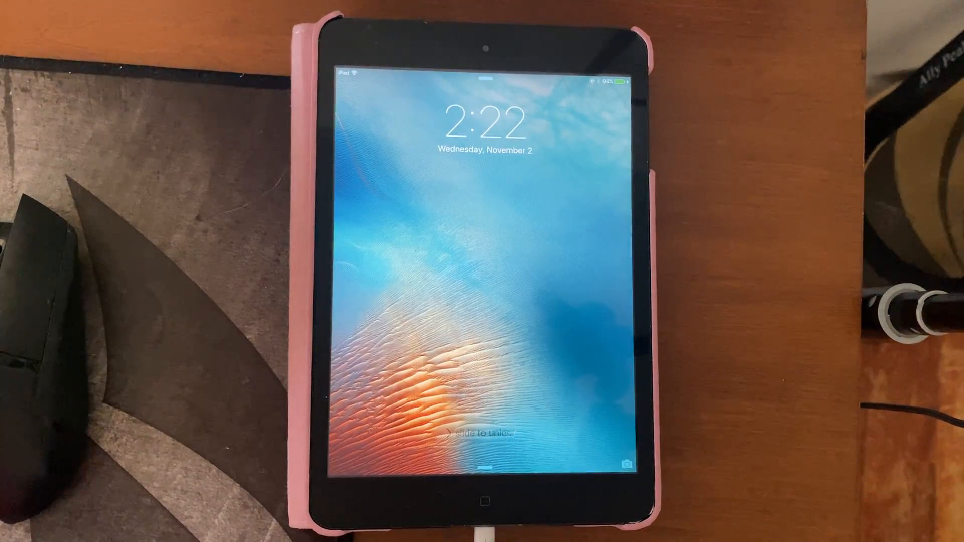
pyautogui.click(466, 430)
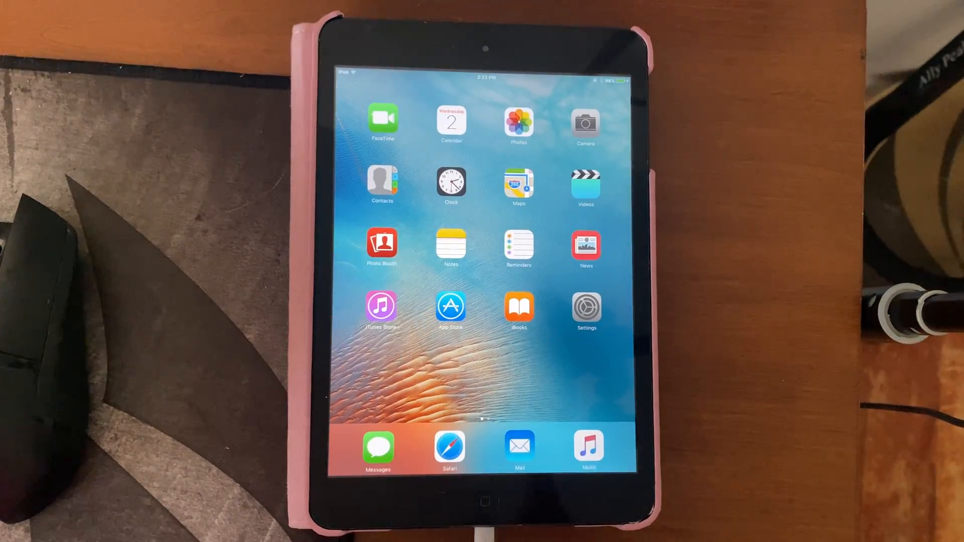
pyautogui.hscroll(-3)
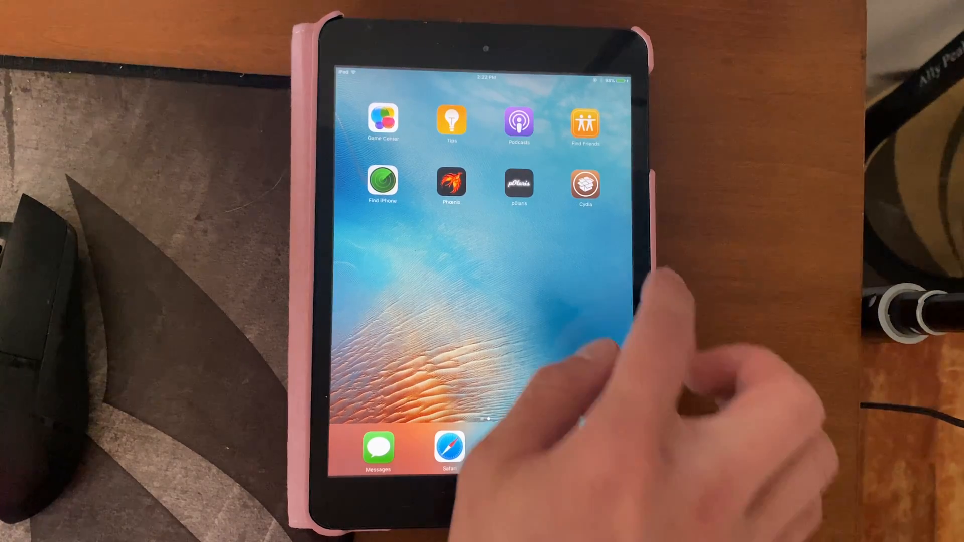
pyautogui.click(584, 185)
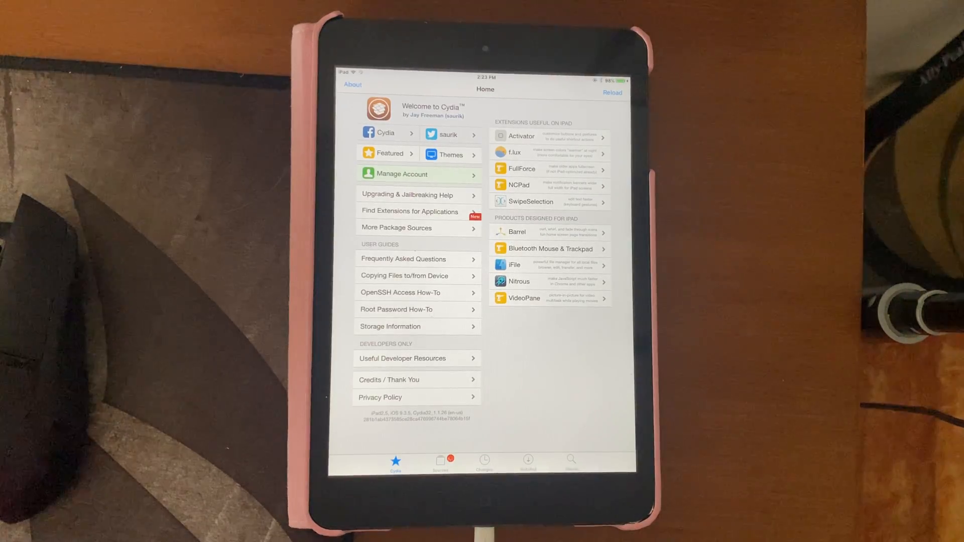
# Dismiss Cydia's database errors and ignore the essential upgrades prompt.
pyautogui.click(612, 92)
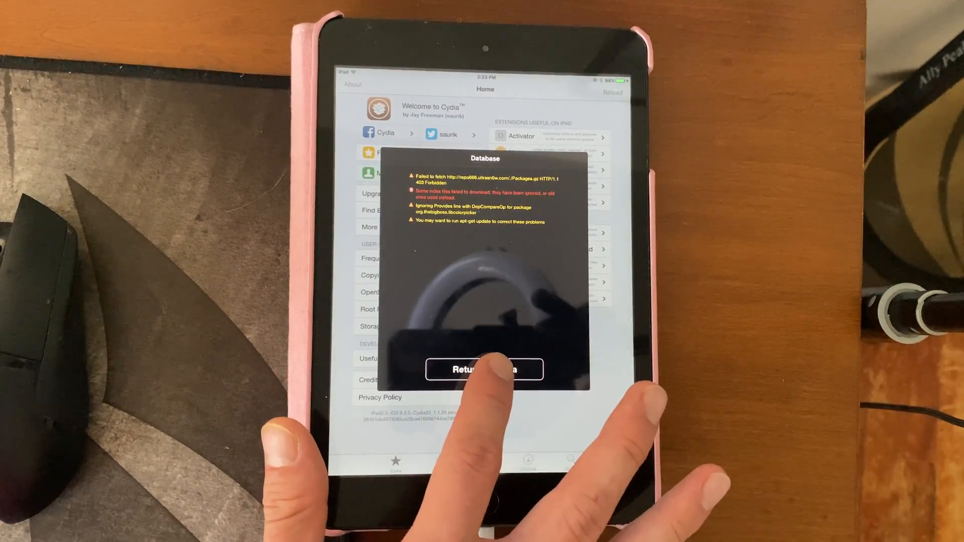
pyautogui.click(484, 369)
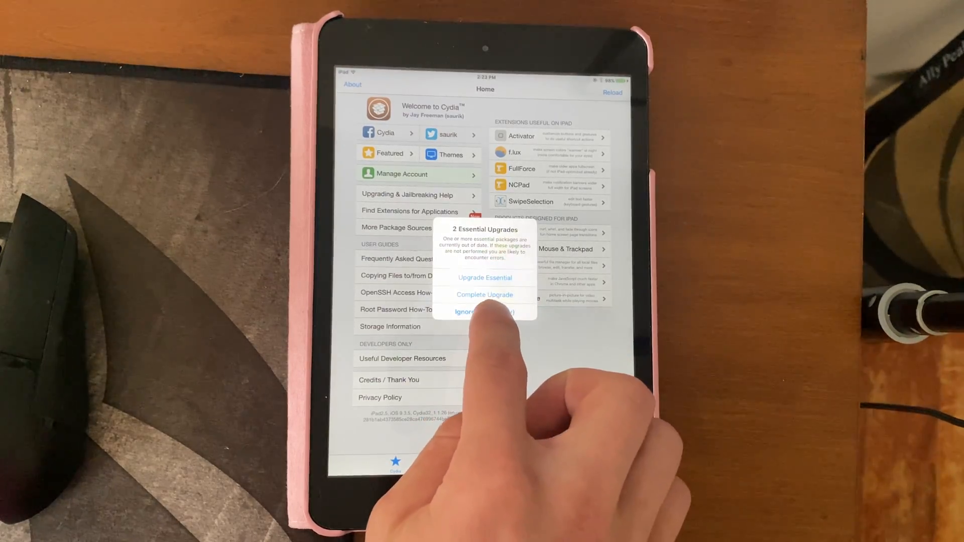
pyautogui.click(472, 311)
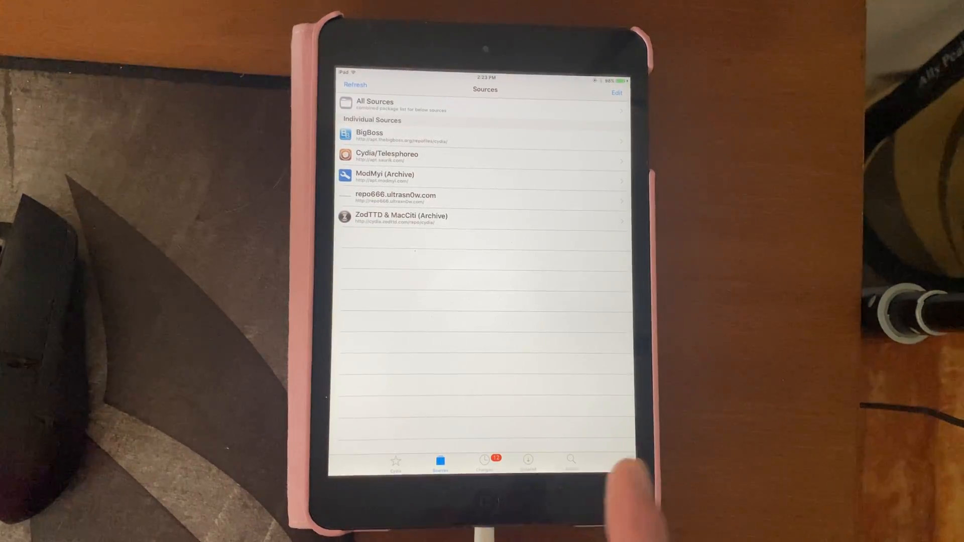
# Delete the failing repo666.ultrasn0w.com source from Cydia's Sources list.
pyautogui.click(615, 92)
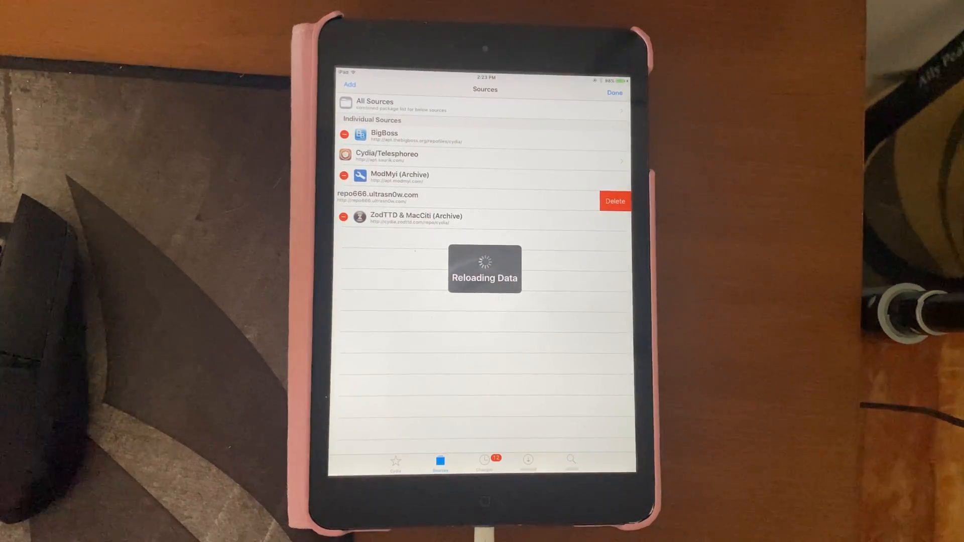
pyautogui.click(615, 201)
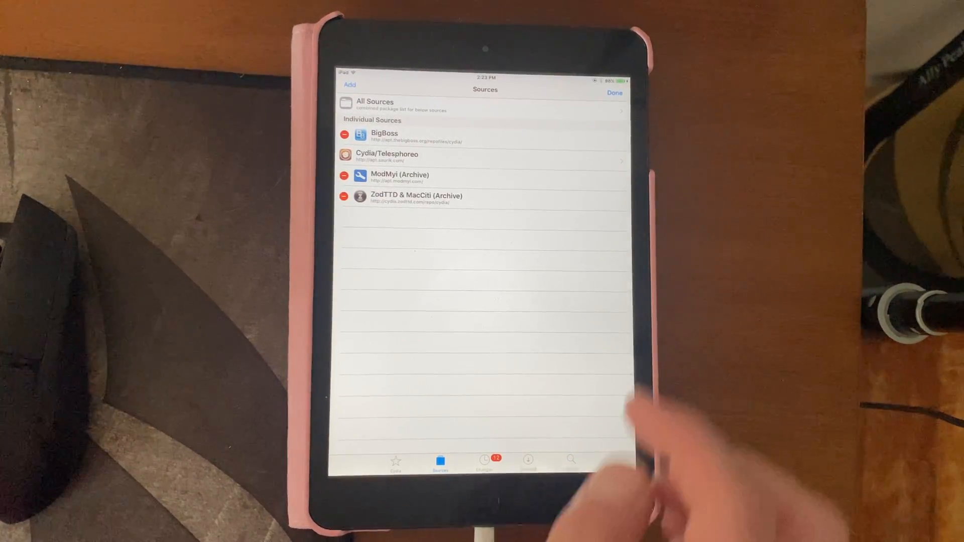
pyautogui.click(614, 92)
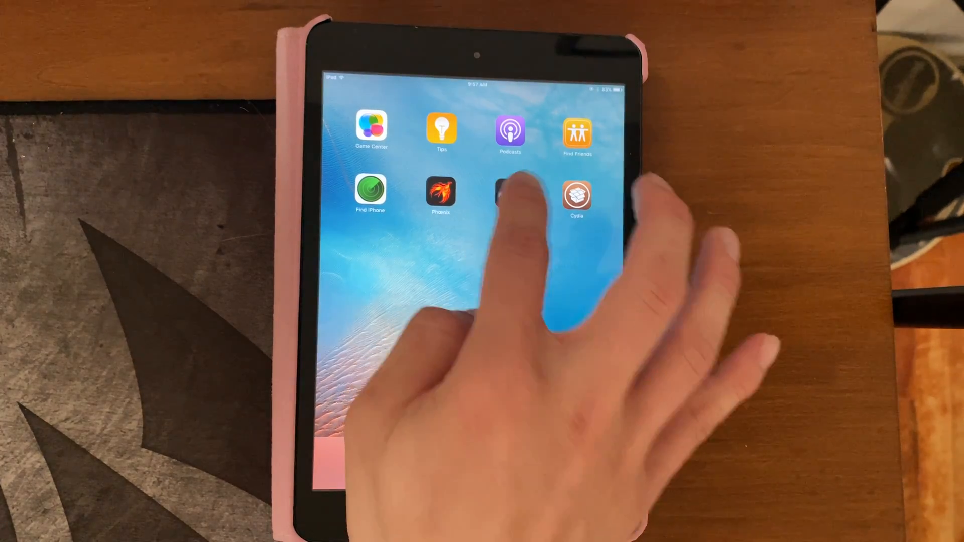
# Run the p0laris jailbreak again until the iPad returns to its home screen.
pyautogui.click(508, 193)
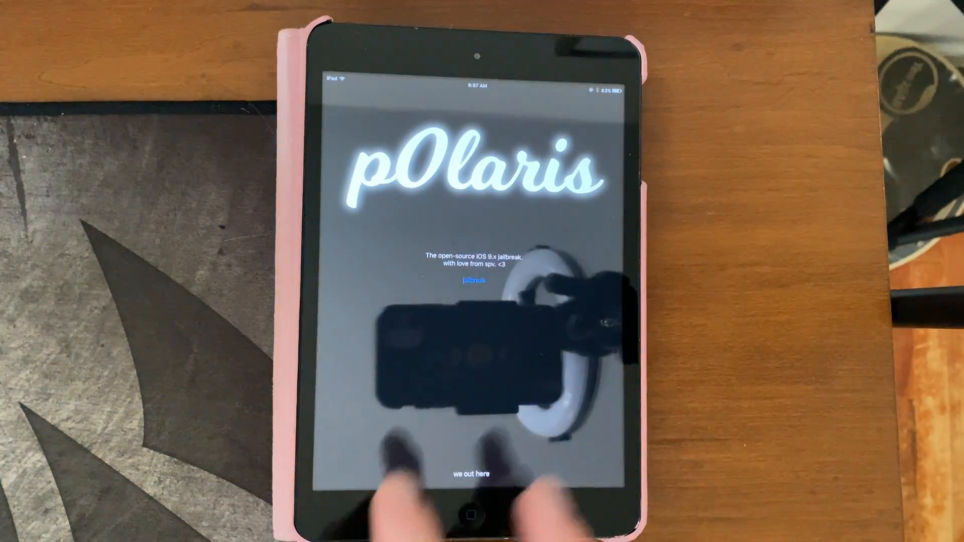
pyautogui.click(472, 282)
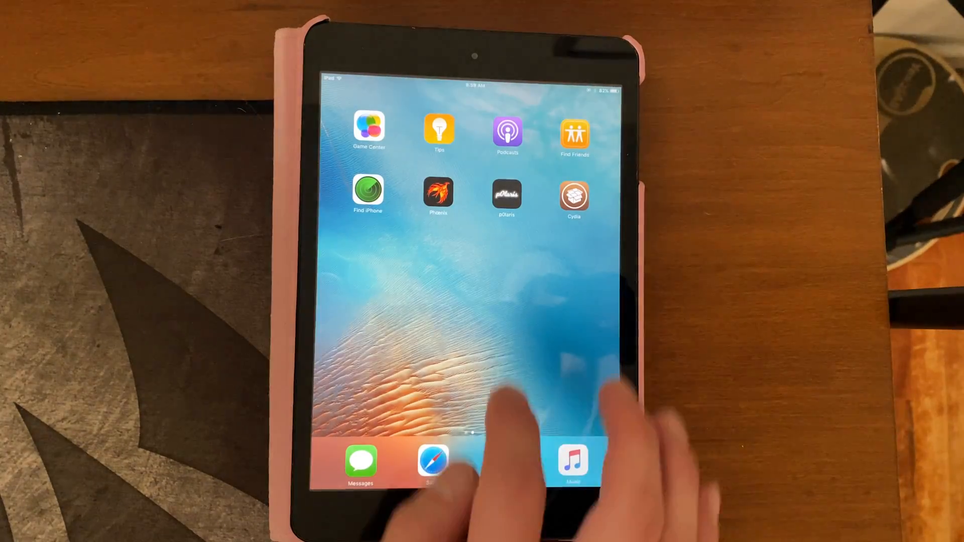
# Launch Cydia again so it loads to its Welcome home page.
pyautogui.click(506, 196)
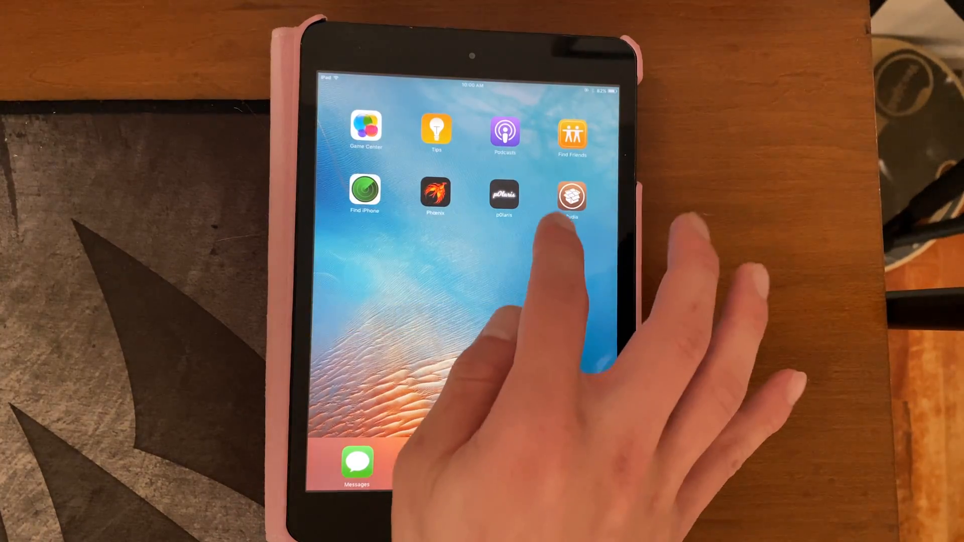
pyautogui.click(571, 196)
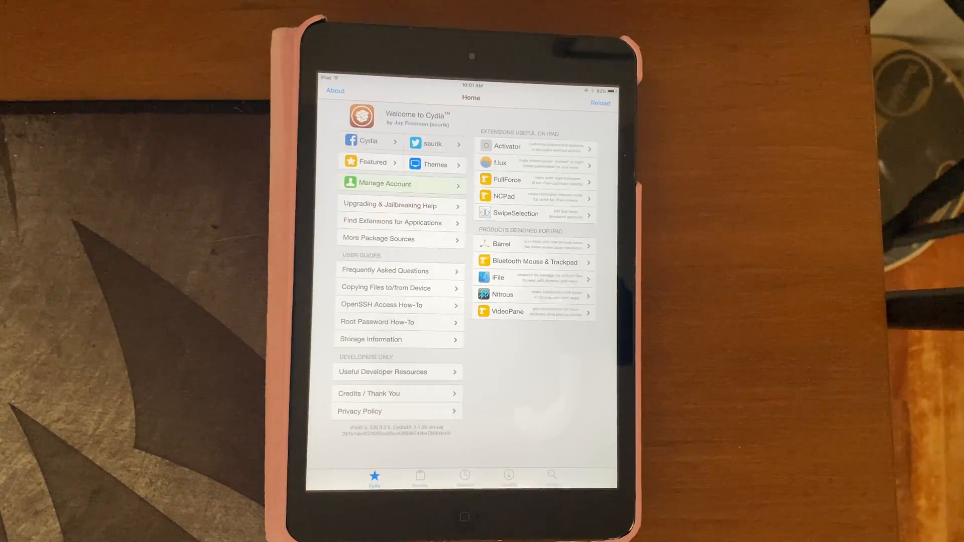